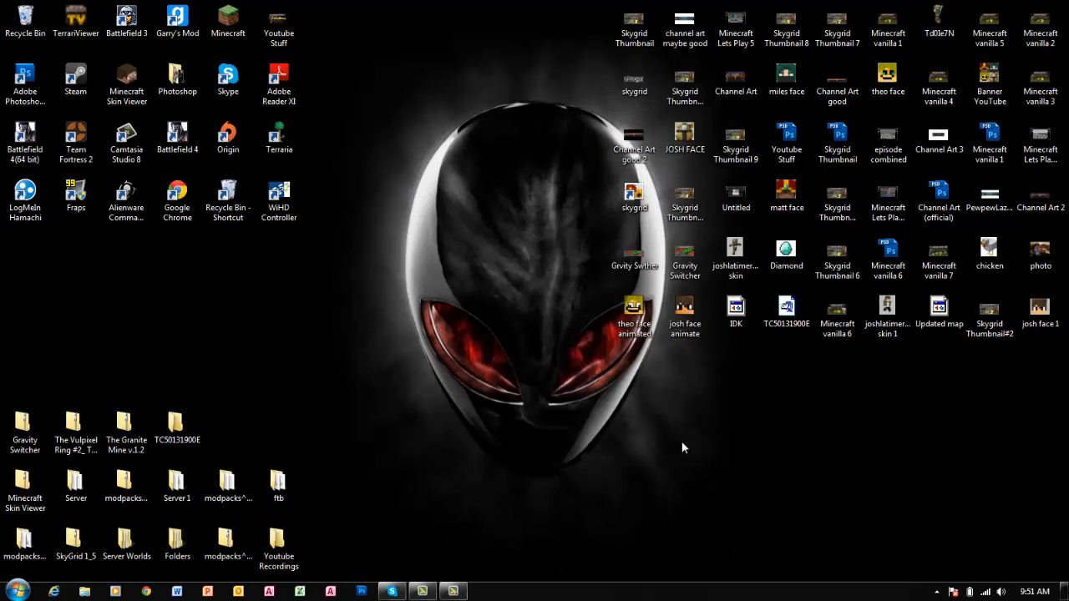
{"action": "mouse_move", "coordinate": [501, 387]}
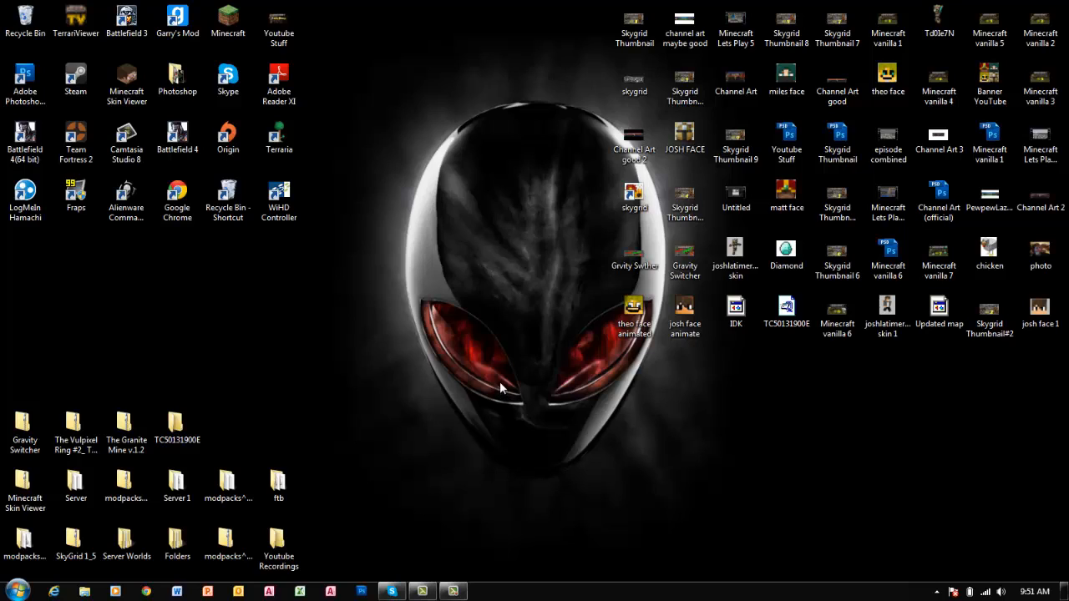
{"action": "mouse_move", "coordinate": [533, 362]}
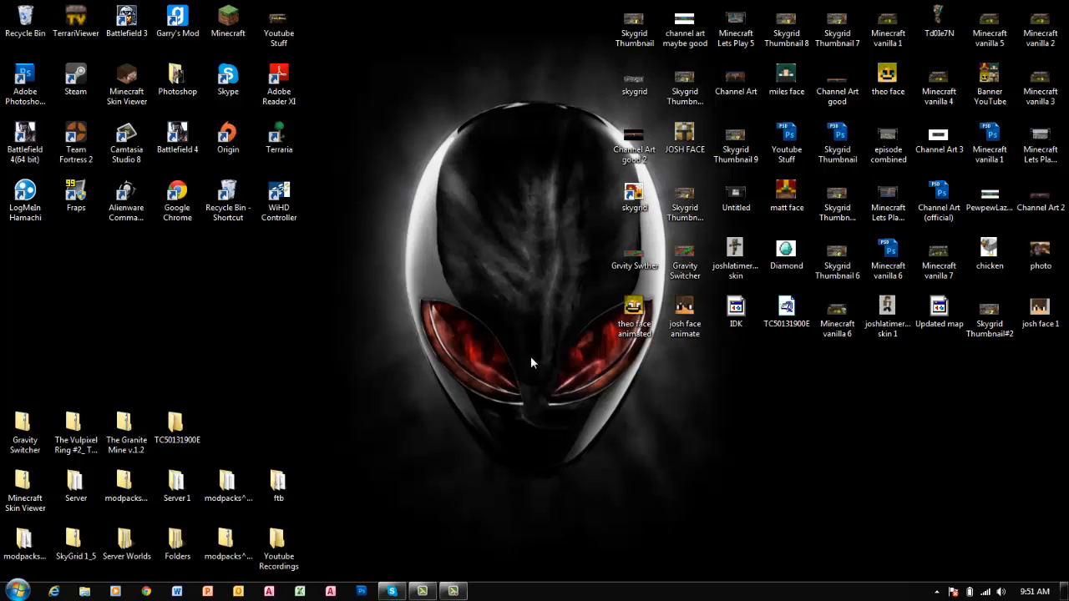
- Select the Adobe Photoshop shortcut on the desktop
{"action": "left_click", "coordinate": [26, 80]}
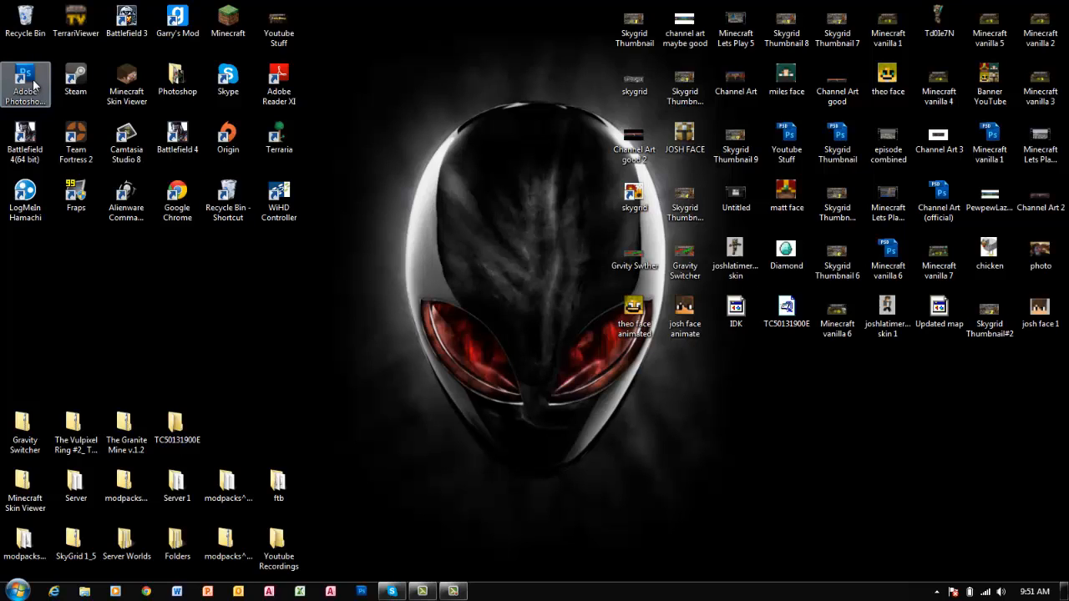
- Launch Photoshop and create a new 1200 by 720 pixel white document
{"action": "double_click", "coordinate": [26, 83]}
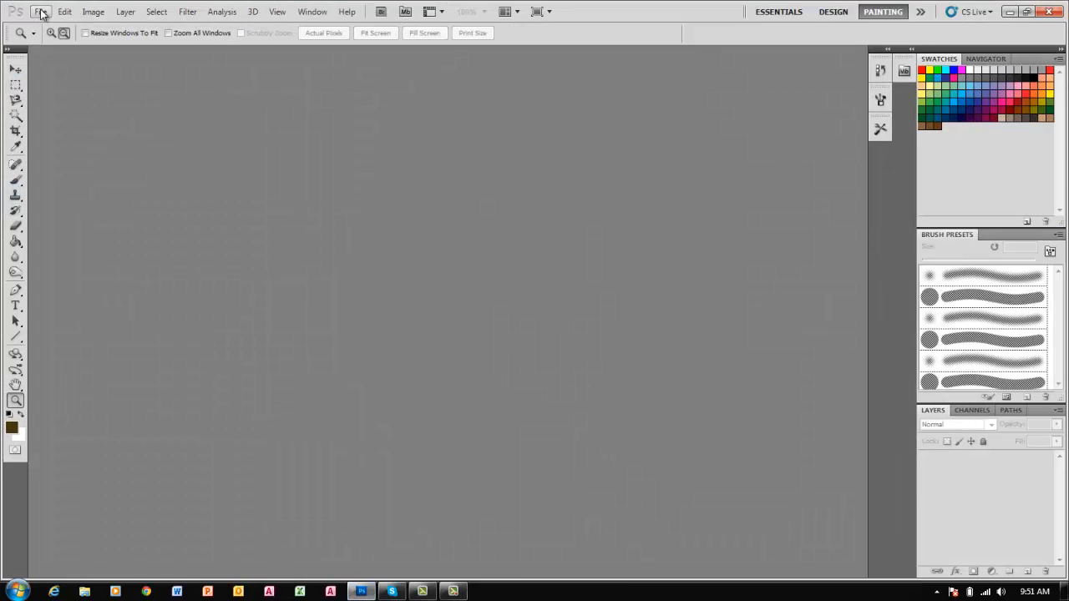
{"action": "left_click", "coordinate": [40, 10]}
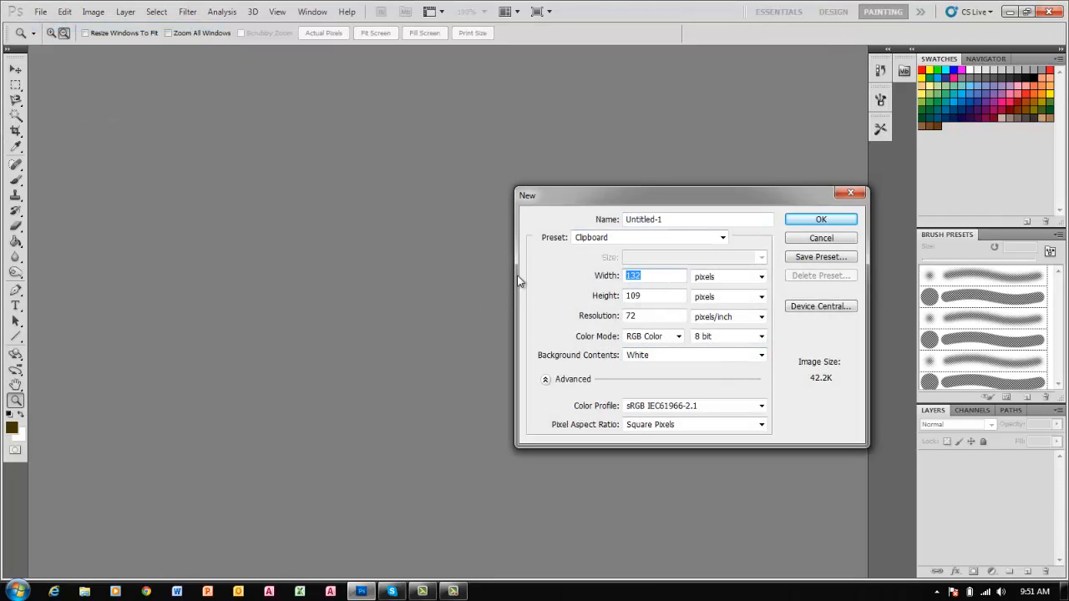
{"action": "type", "text": "12"}
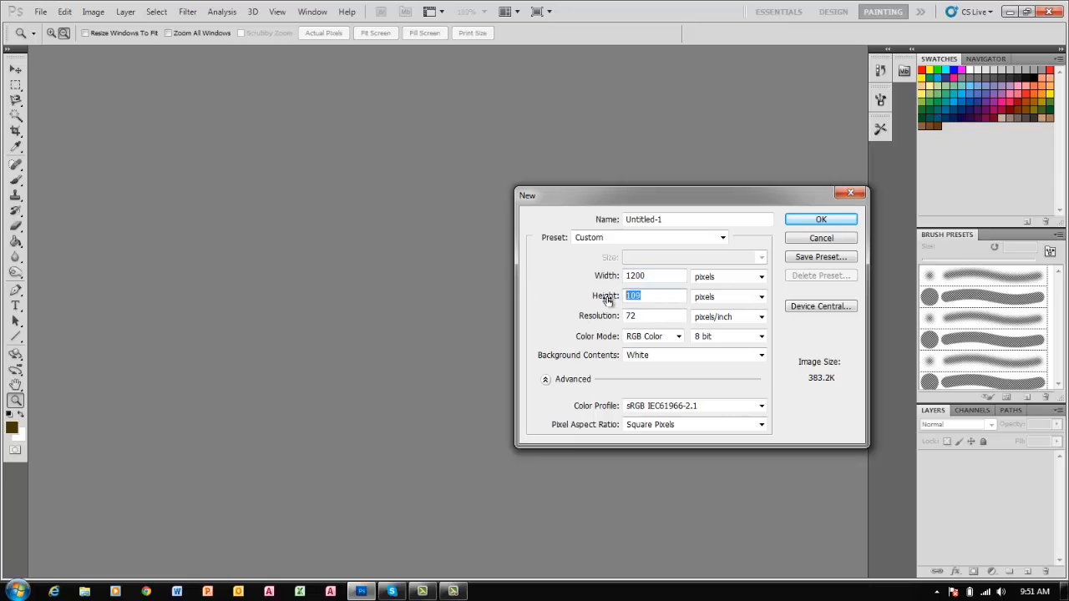
{"action": "type", "text": "720"}
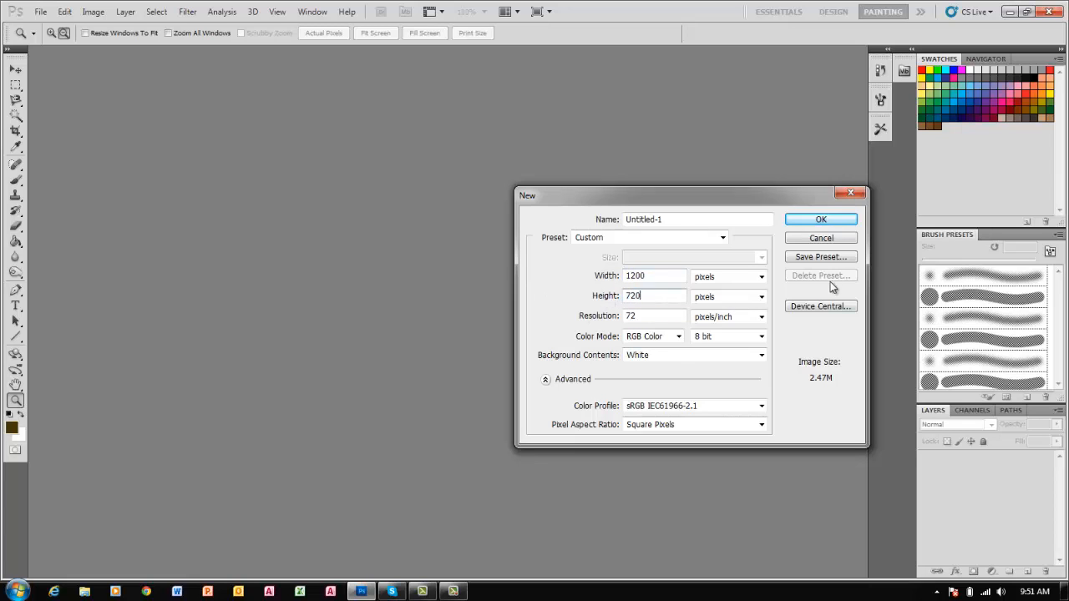
{"action": "left_click", "coordinate": [820, 219]}
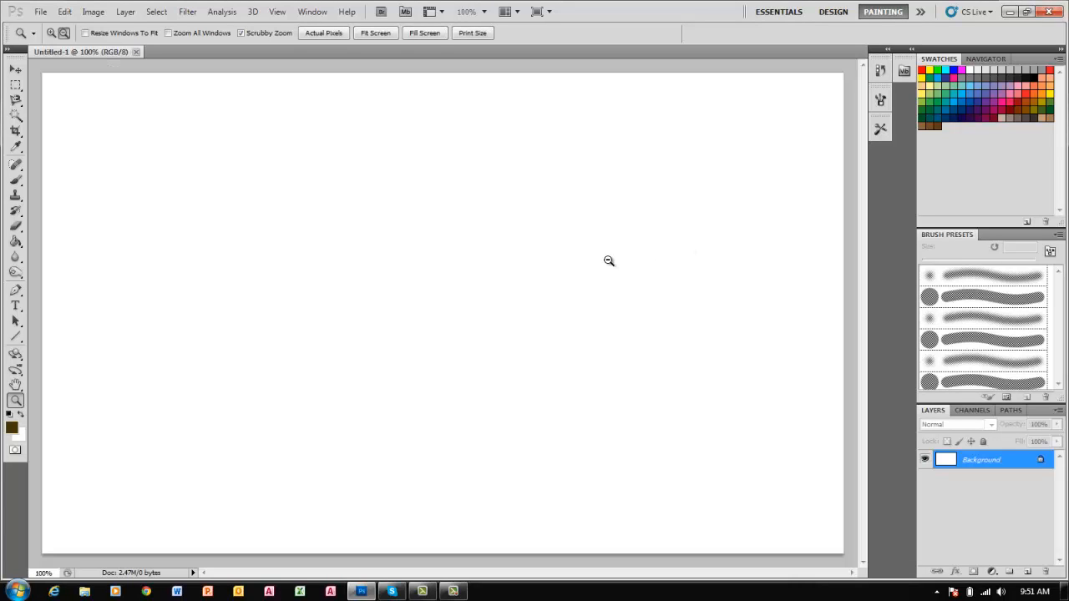
{"action": "mouse_move", "coordinate": [3, 576]}
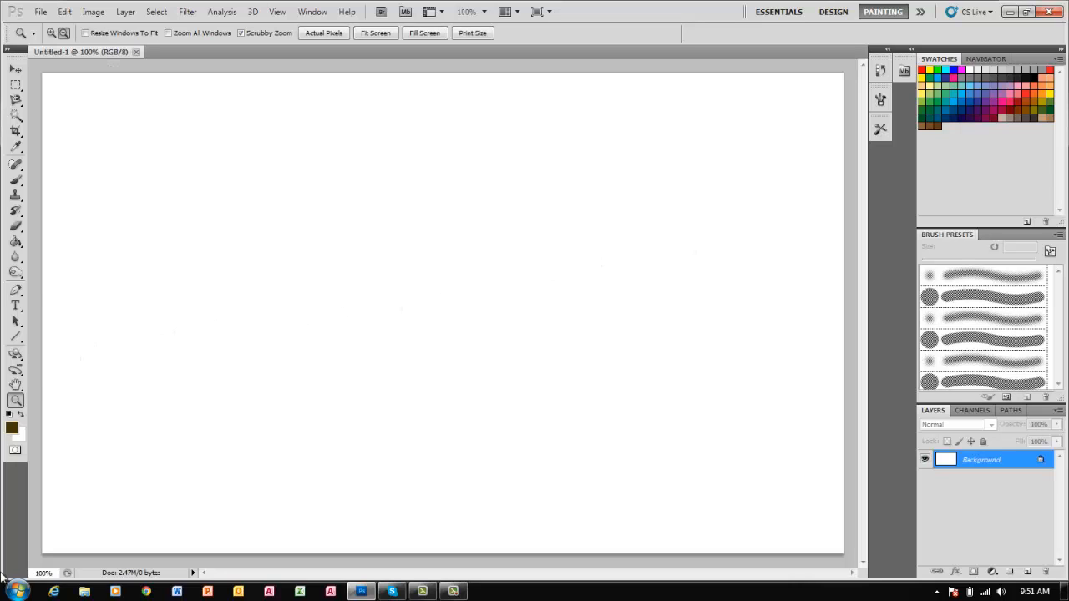
- Search %appdata and browse to the .minecraft screenshots folder
{"action": "left_click", "coordinate": [14, 591]}
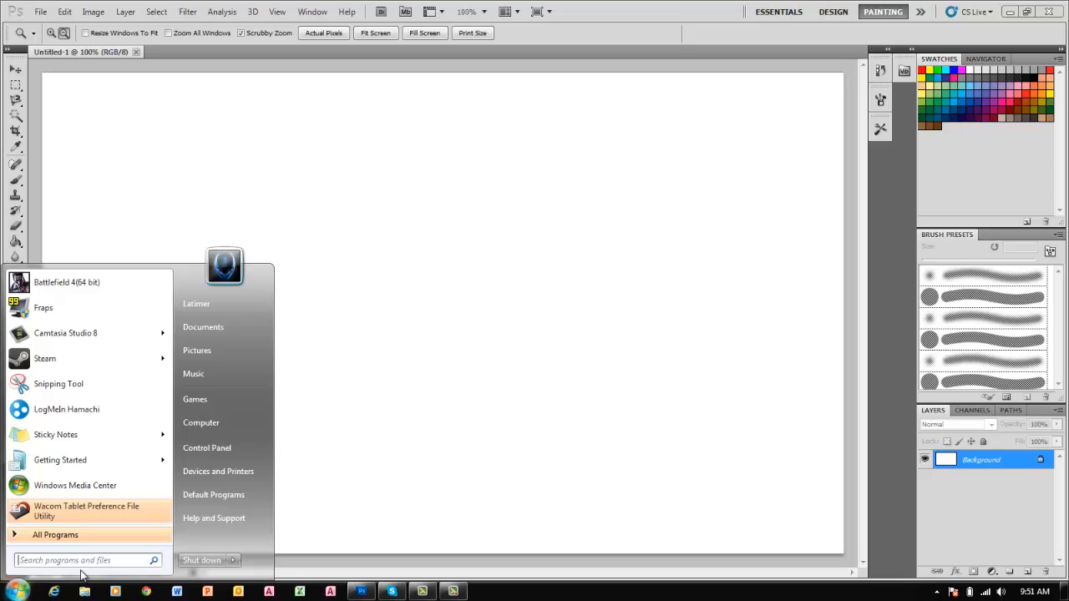
{"action": "type", "text": "%app"}
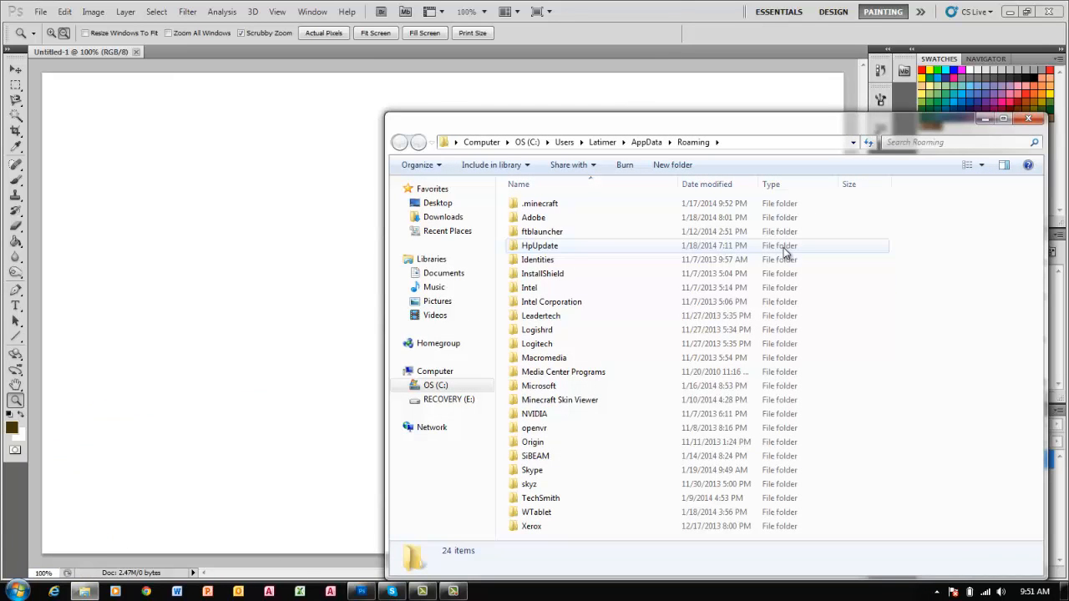
{"action": "double_click", "coordinate": [540, 204]}
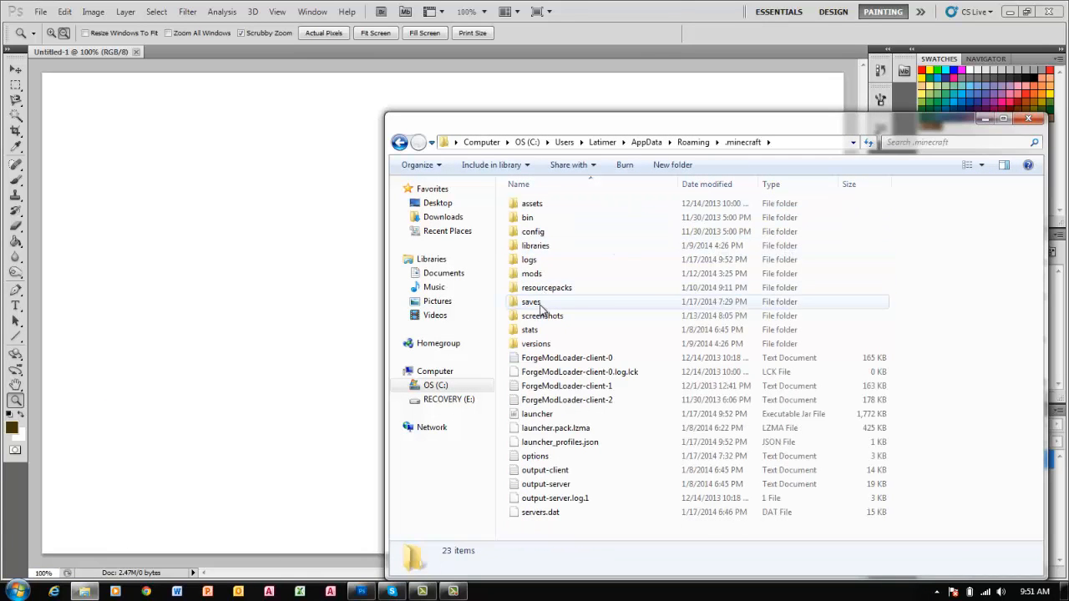
{"action": "double_click", "coordinate": [541, 315]}
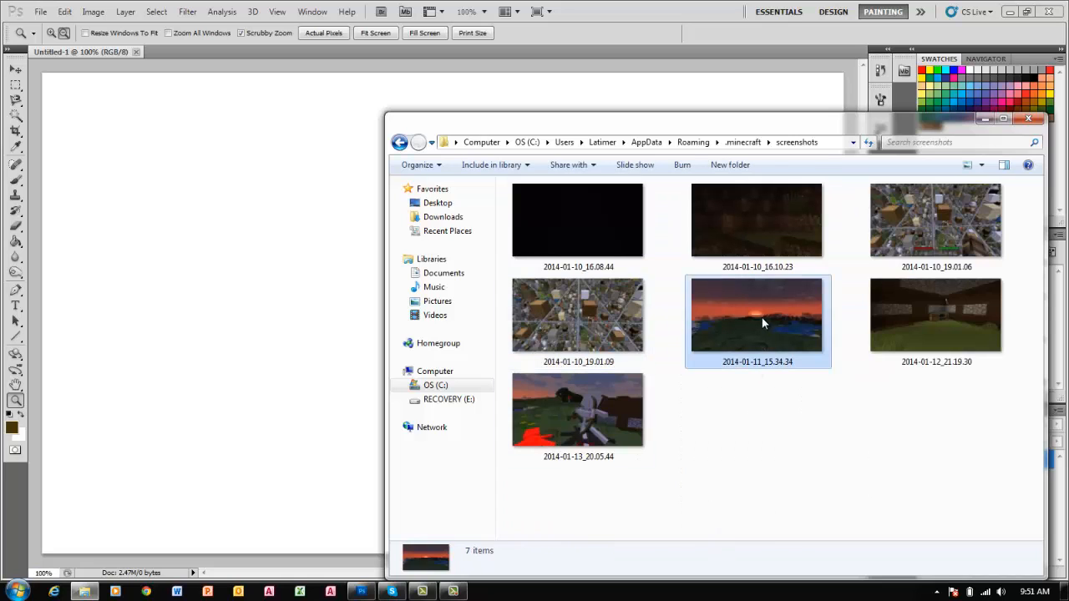
- Bring the sunset screenshot into the document and stretch it to fill the canvas
{"action": "double_click", "coordinate": [756, 314]}
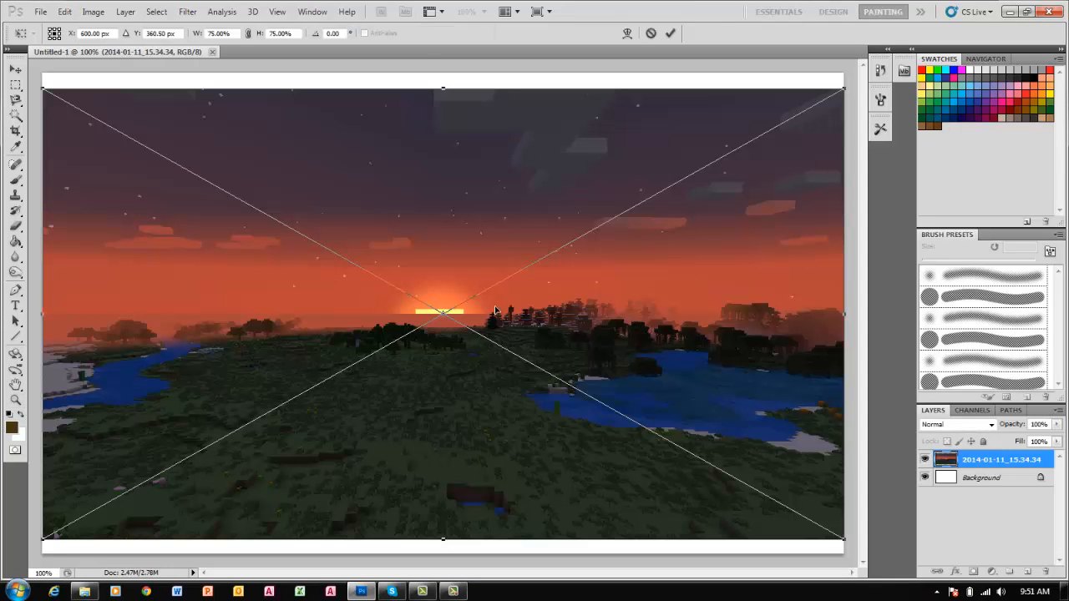
{"action": "mouse_move", "coordinate": [443, 92]}
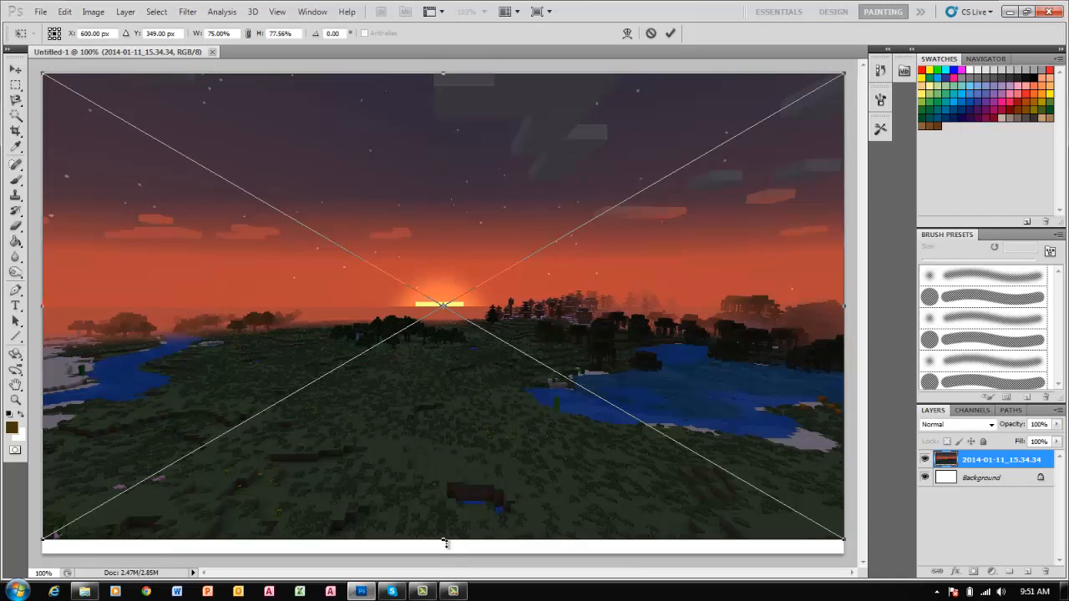
{"action": "left_click_drag", "start_coordinate": [443, 543], "coordinate": [726, 558]}
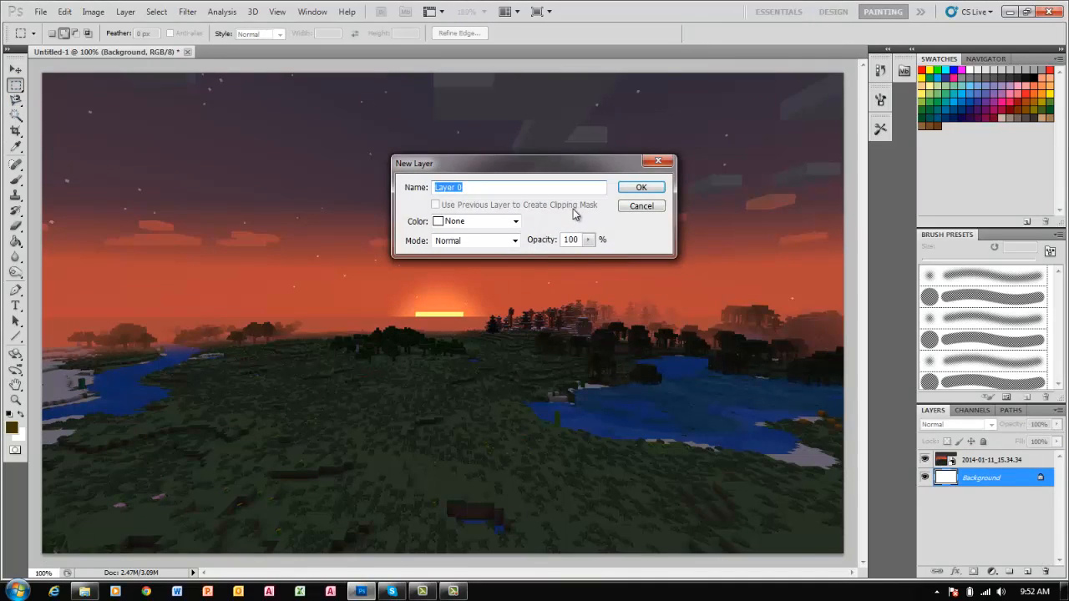
- Make the background an editable black-filled layer and lower the sunset layer opacity to 47%
{"action": "left_click", "coordinate": [641, 187]}
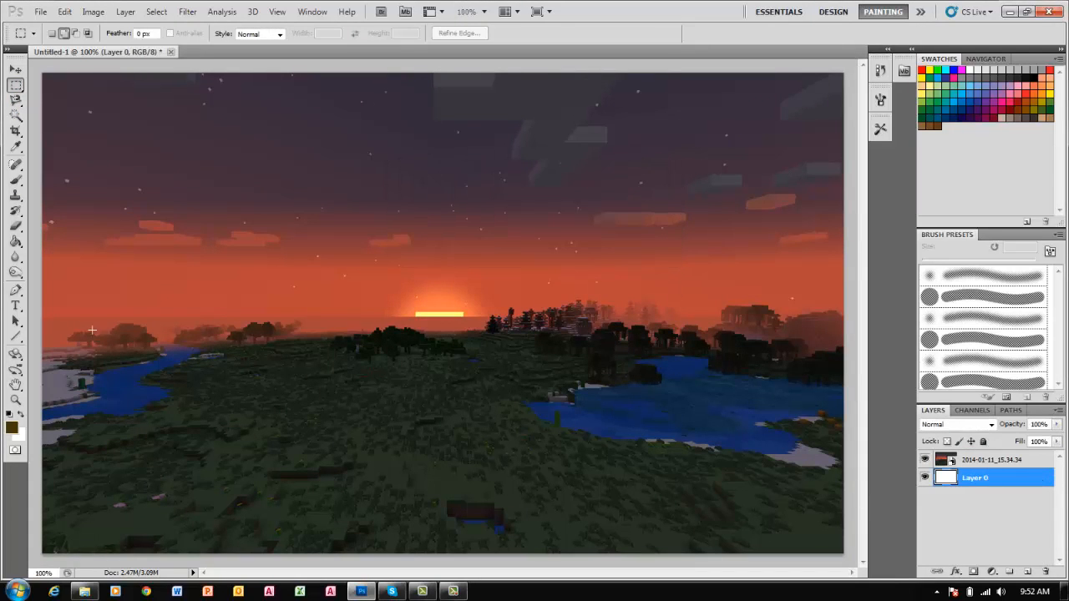
{"action": "left_click", "coordinate": [15, 241]}
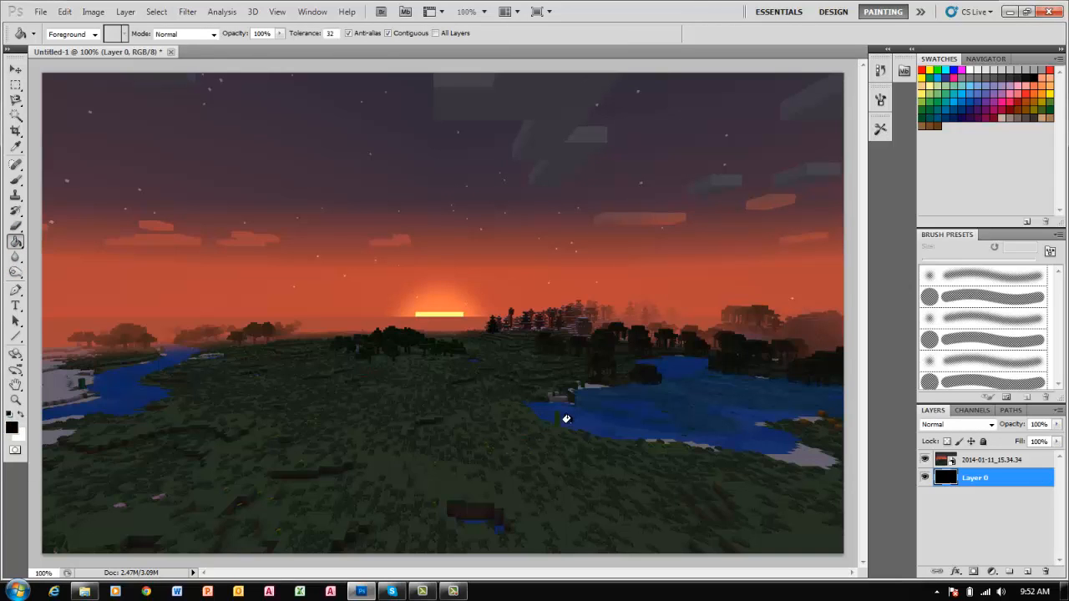
{"action": "left_click", "coordinate": [993, 459]}
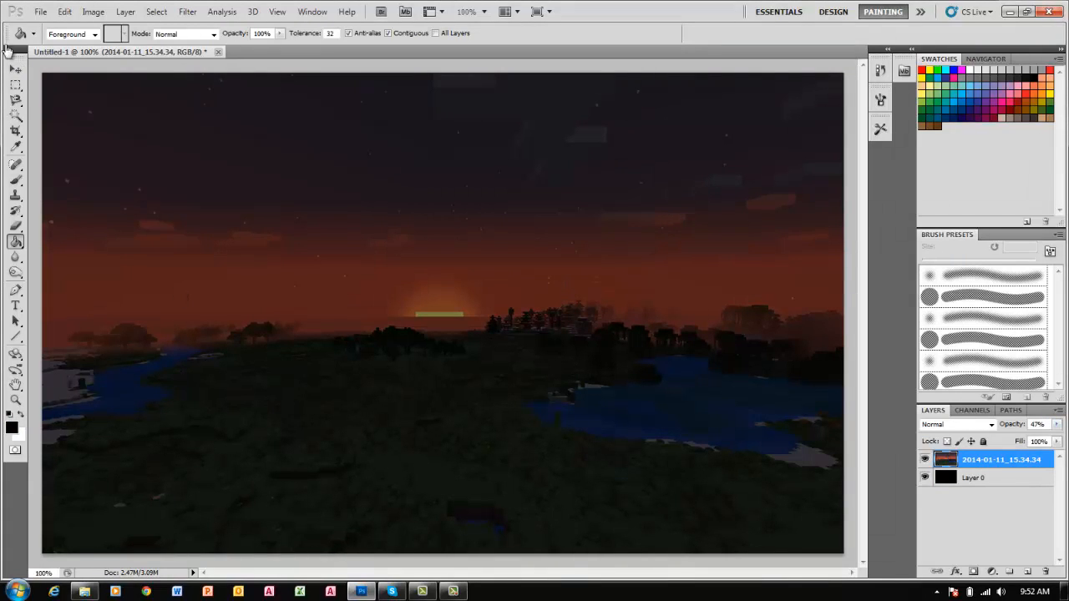
{"action": "left_click", "coordinate": [8, 591]}
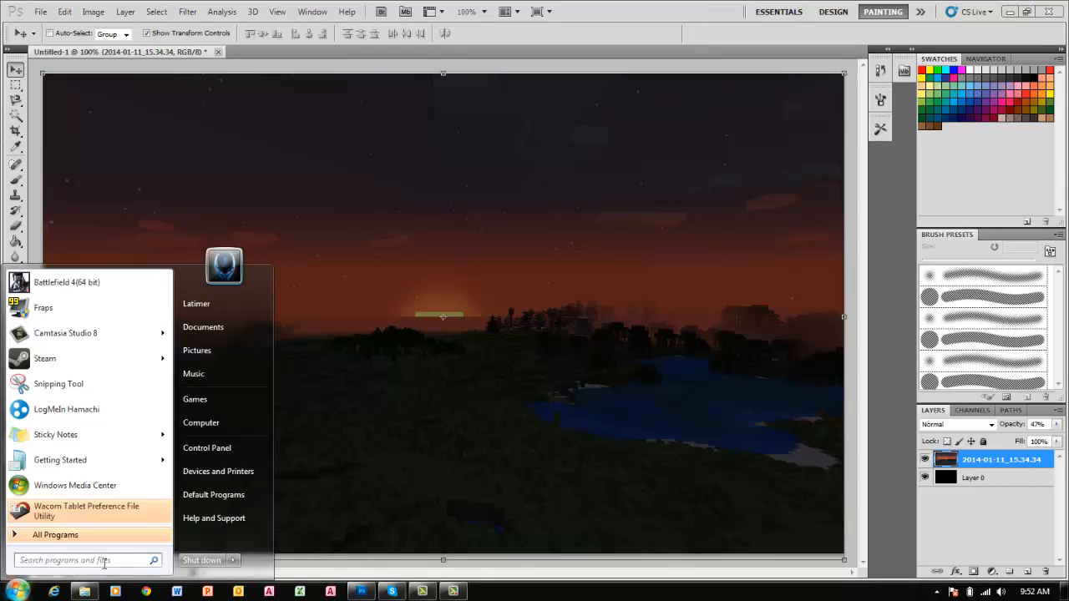
- Place the minecraft logo image and erase its white background, rasterizing the layer
{"action": "type", "text": "minecraft"}
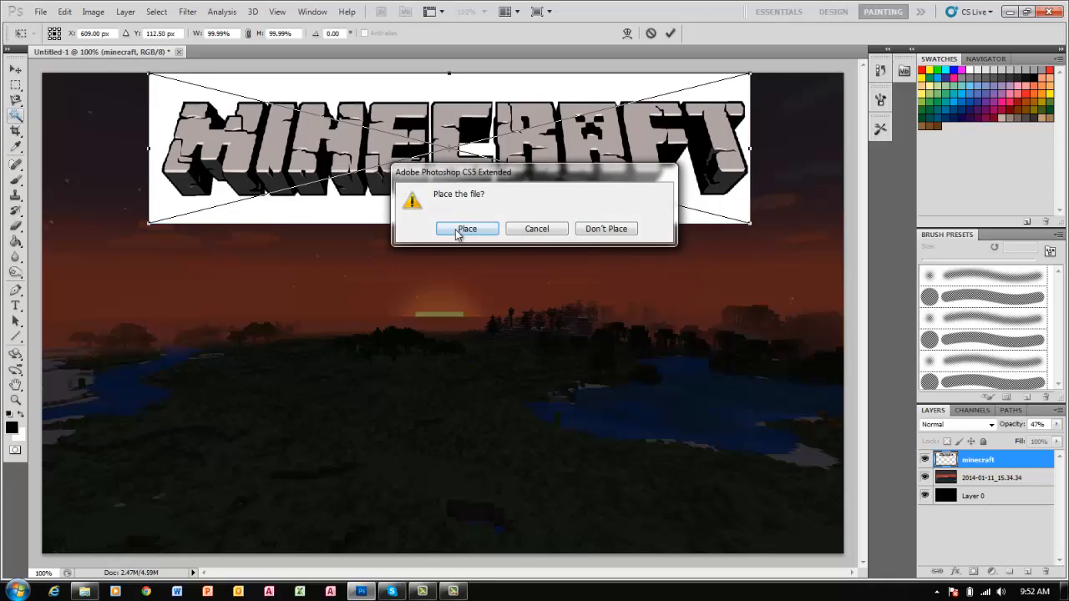
{"action": "left_click", "coordinate": [468, 227]}
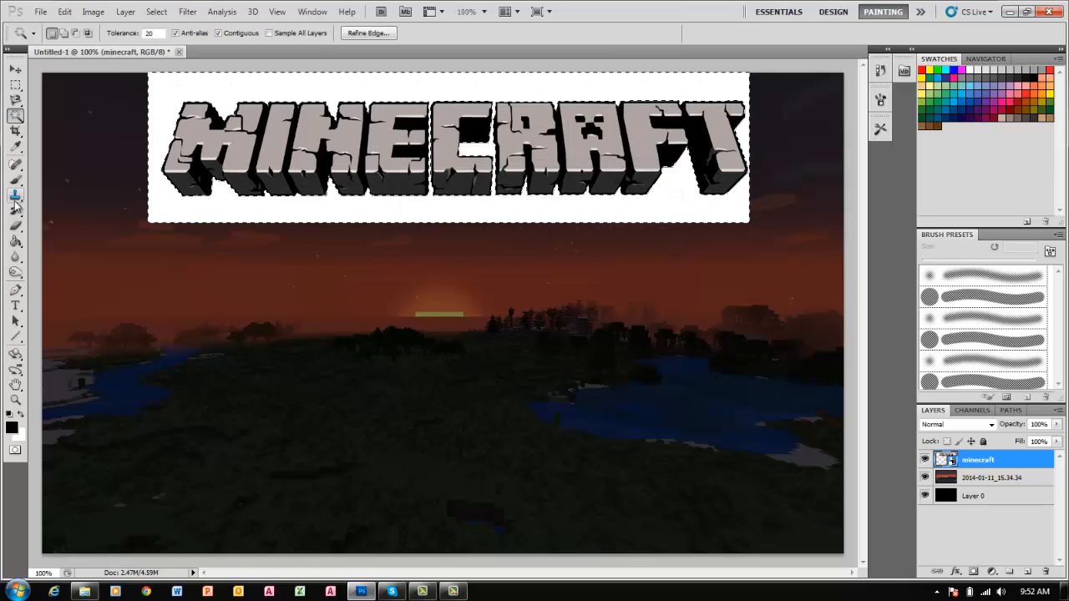
{"action": "left_click", "coordinate": [15, 194]}
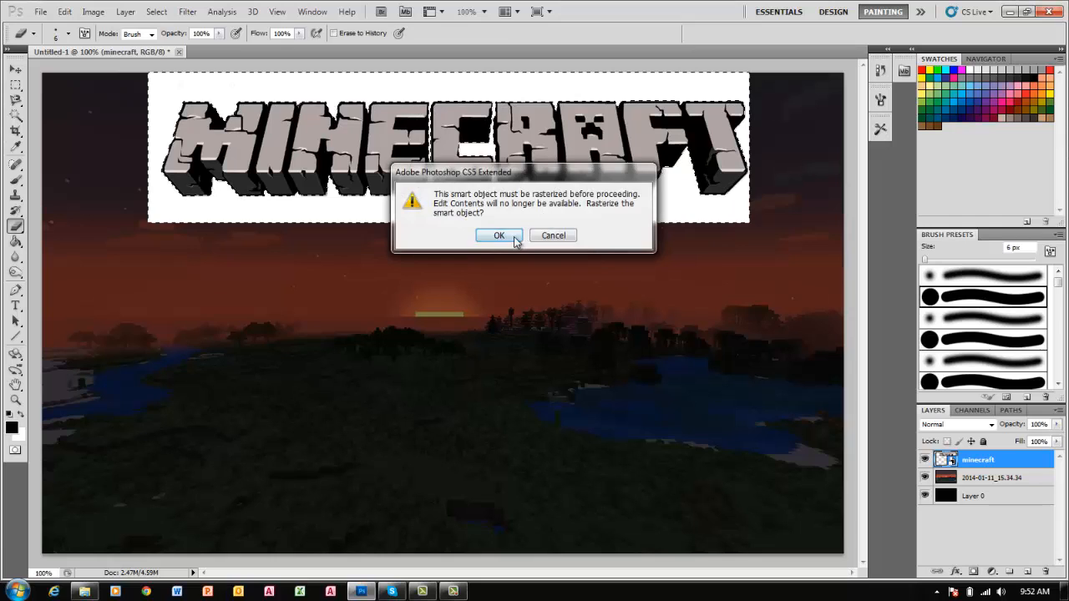
{"action": "left_click", "coordinate": [498, 234]}
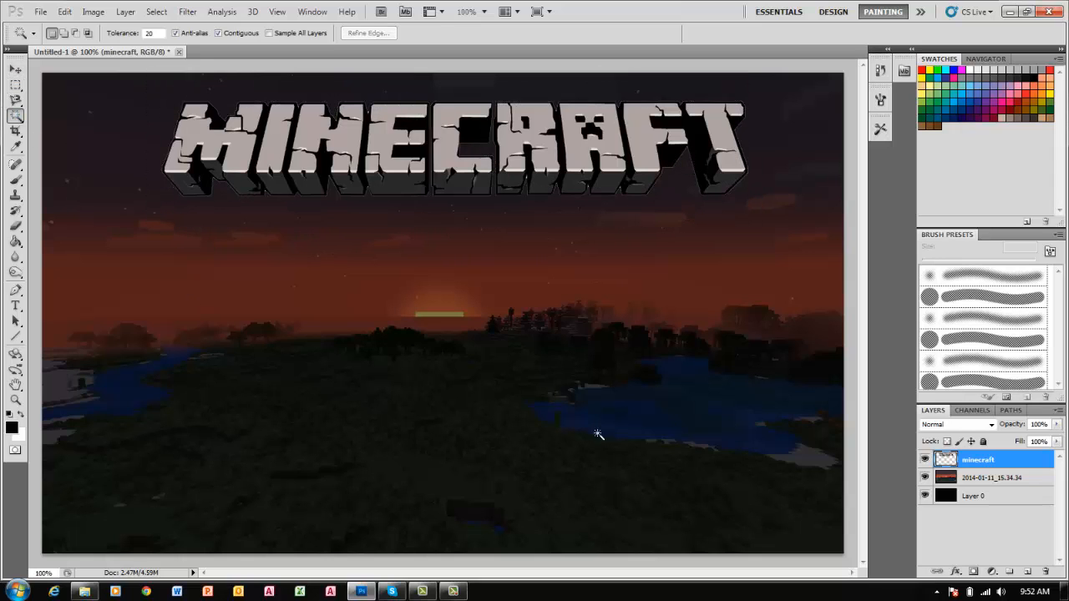
{"action": "mouse_move", "coordinate": [70, 594]}
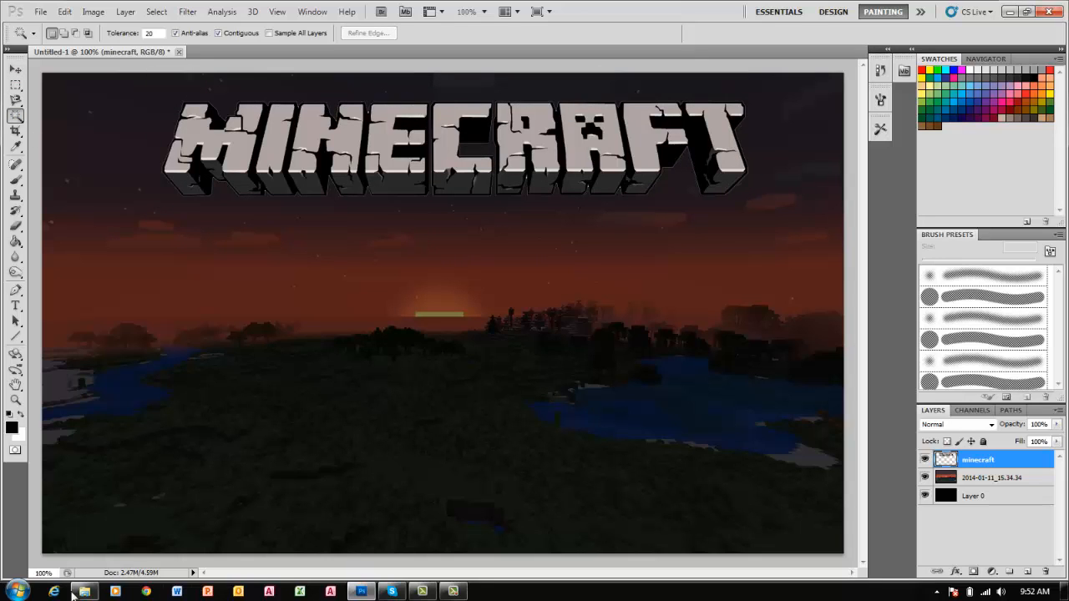
- In Chrome, go to novaskin.me and open its Player Skin Editor page
{"action": "left_click", "coordinate": [83, 591]}
{"action": "type", "text": "novasik"}
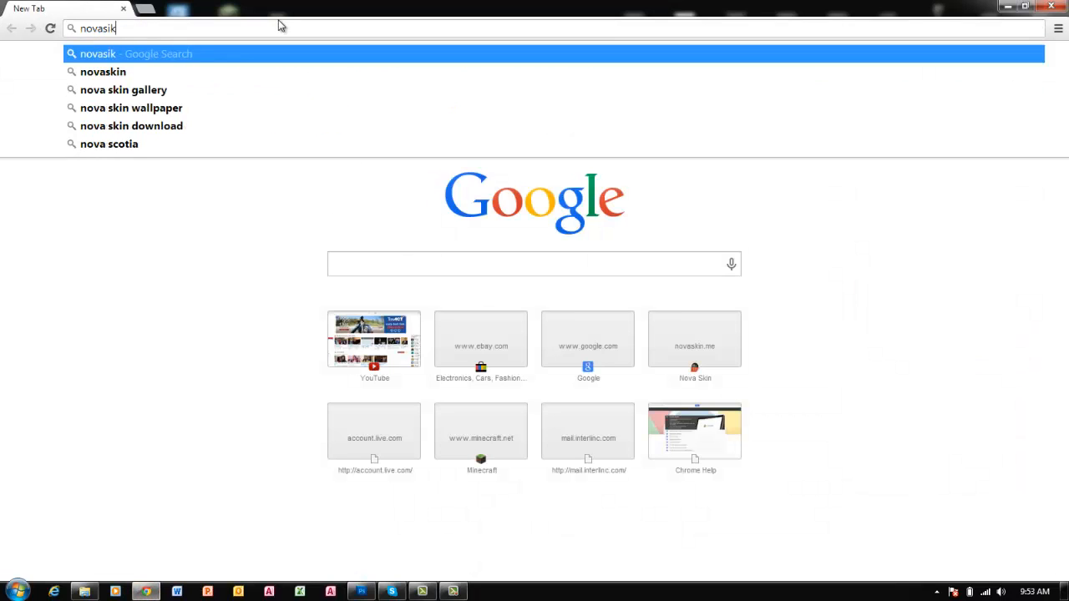
{"action": "key", "text": "Backspace"}
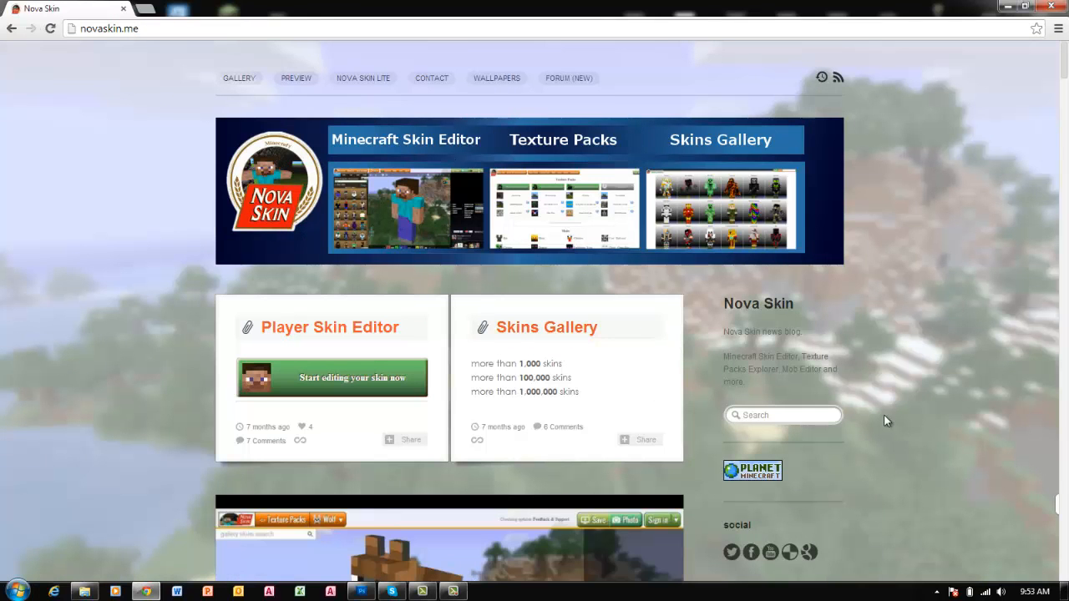
{"action": "left_click", "coordinate": [329, 326]}
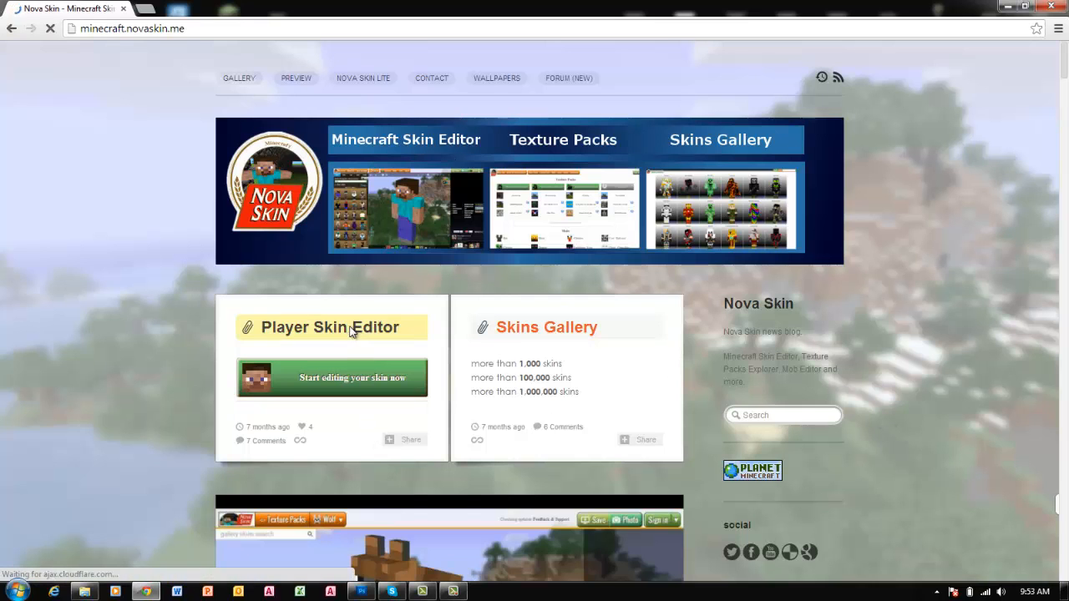
- Enter the username in Minecraft Skin Viewer and show the player's 3D skin
{"action": "left_click", "coordinate": [351, 377]}
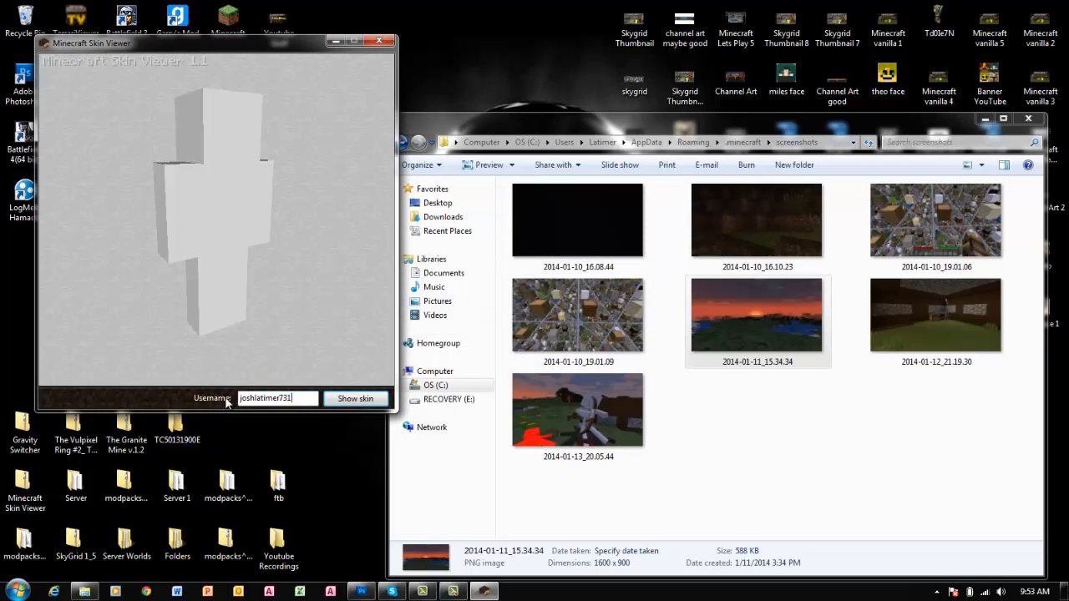
{"action": "left_click", "coordinate": [354, 398]}
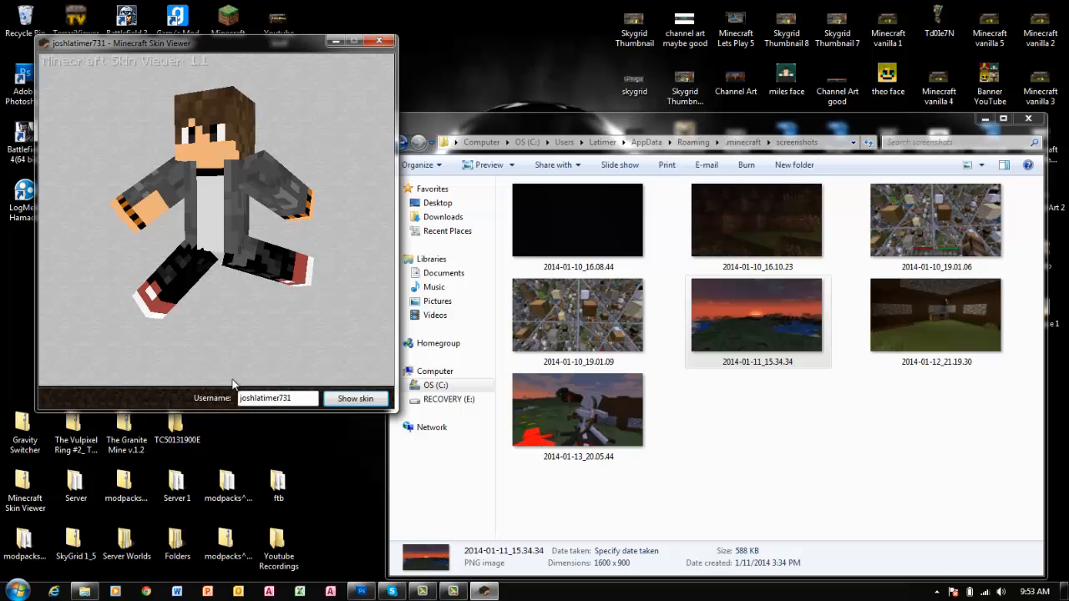
{"action": "left_click", "coordinate": [15, 591]}
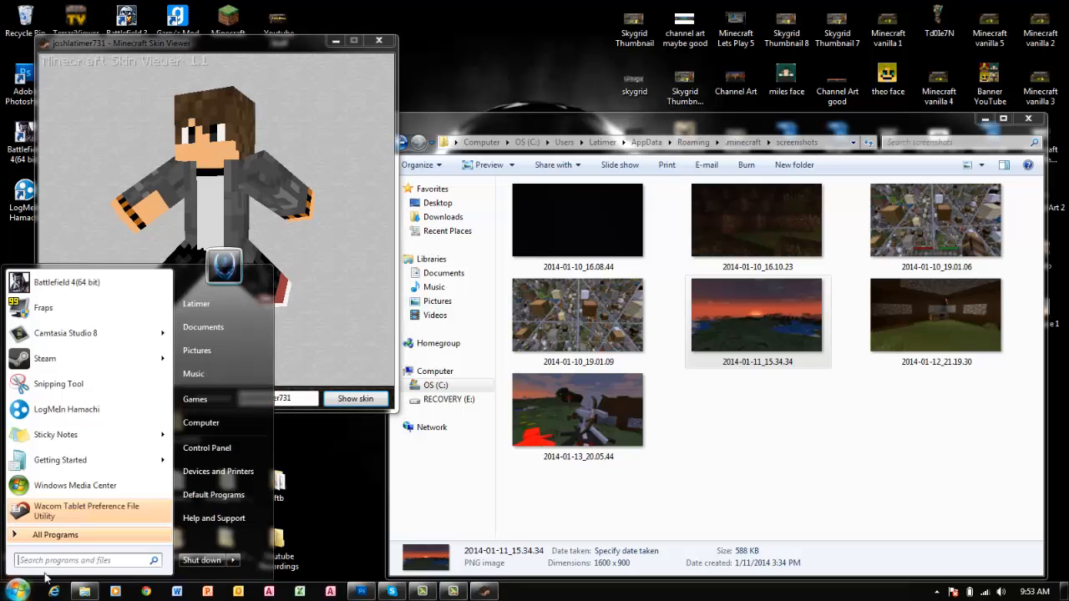
{"action": "mouse_move", "coordinate": [59, 383]}
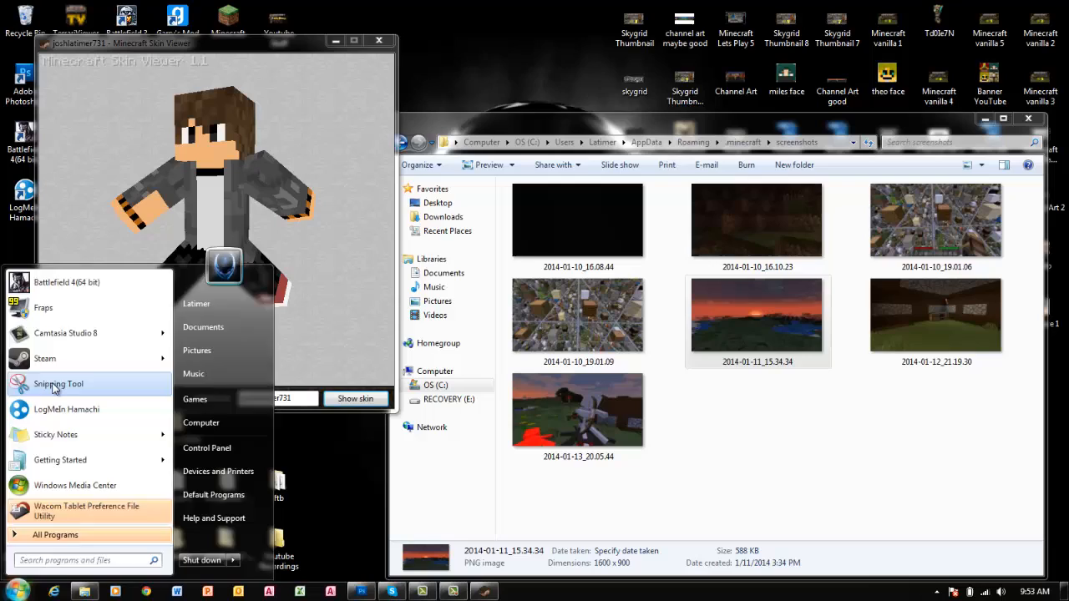
- Snip the skin viewer and save it as josh skin 1000 PNG on the desktop
{"action": "left_click", "coordinate": [58, 383]}
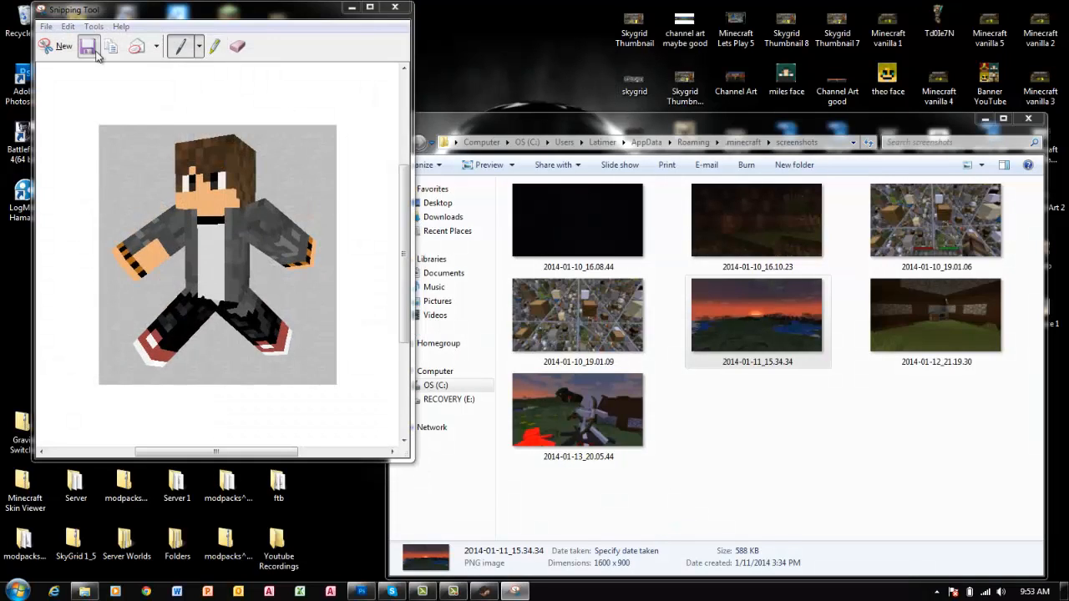
{"action": "left_click", "coordinate": [87, 47]}
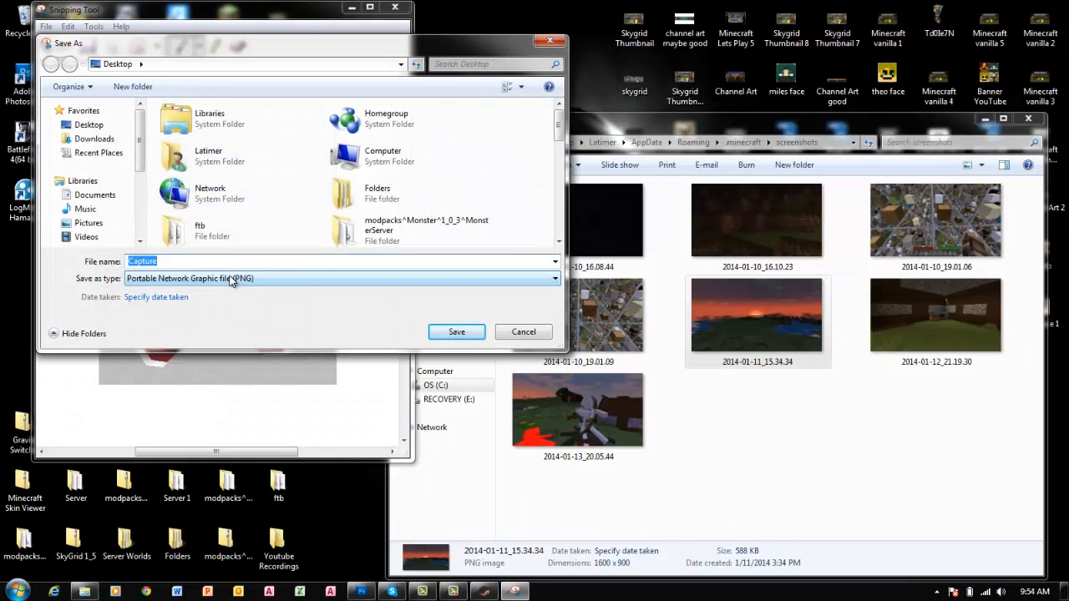
{"action": "type", "text": "josh skin 1"}
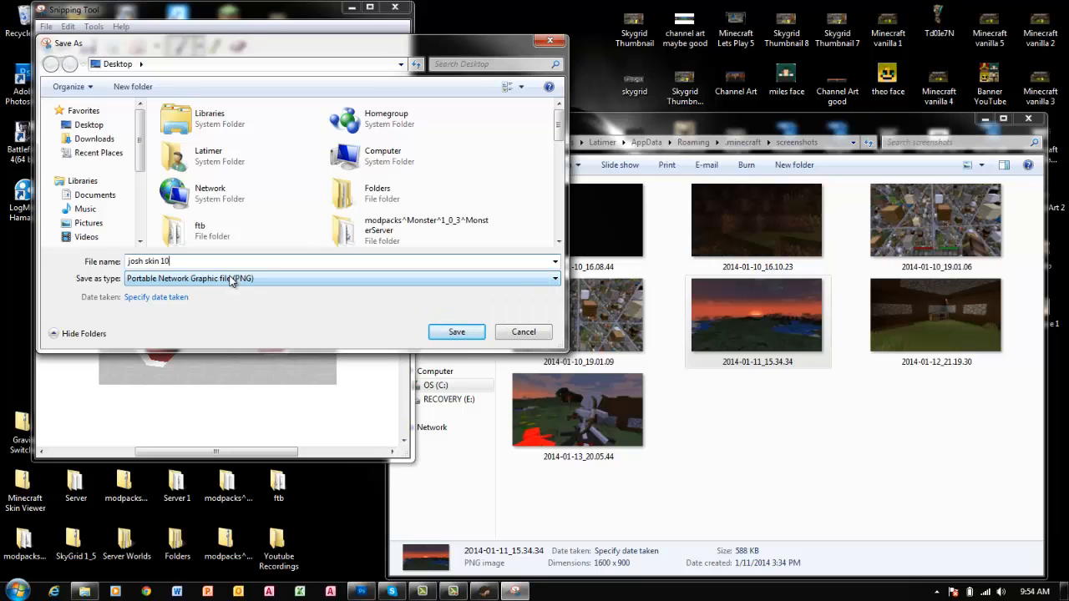
{"action": "type", "text": "00"}
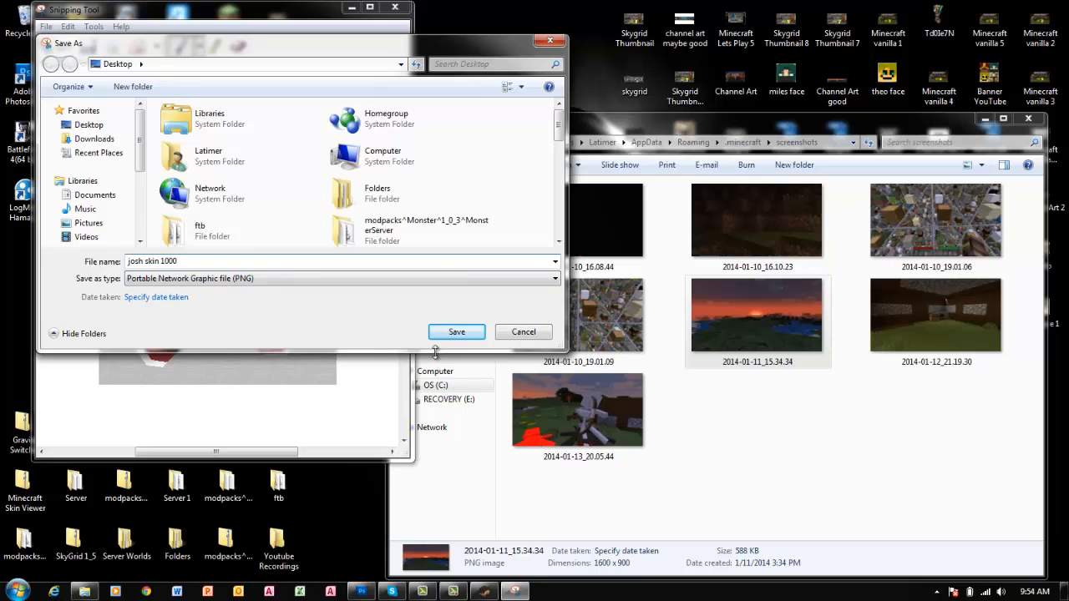
{"action": "left_click", "coordinate": [456, 330]}
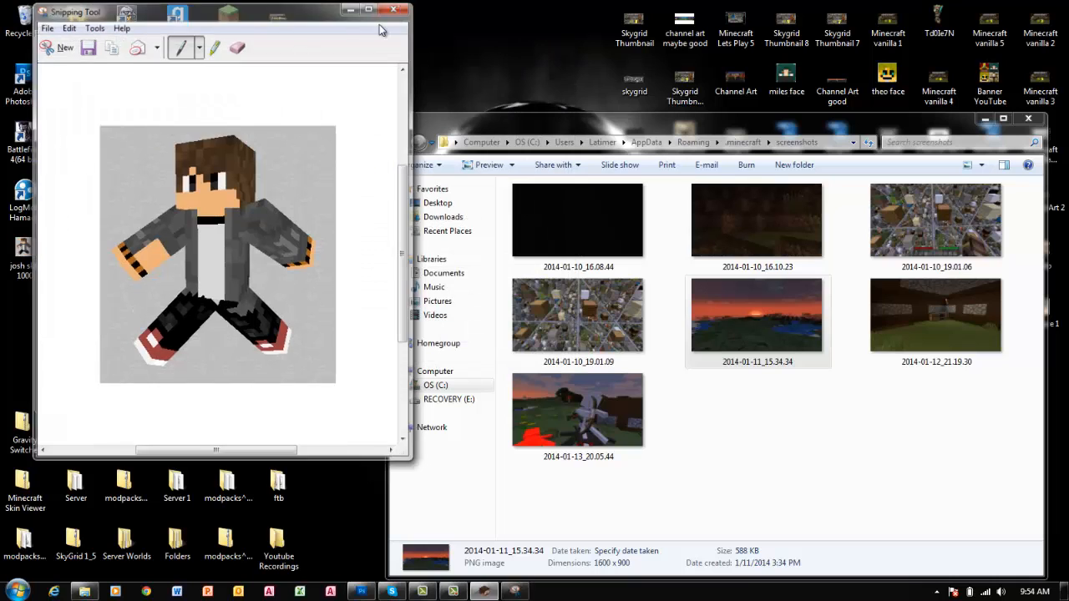
{"action": "left_click", "coordinate": [394, 10]}
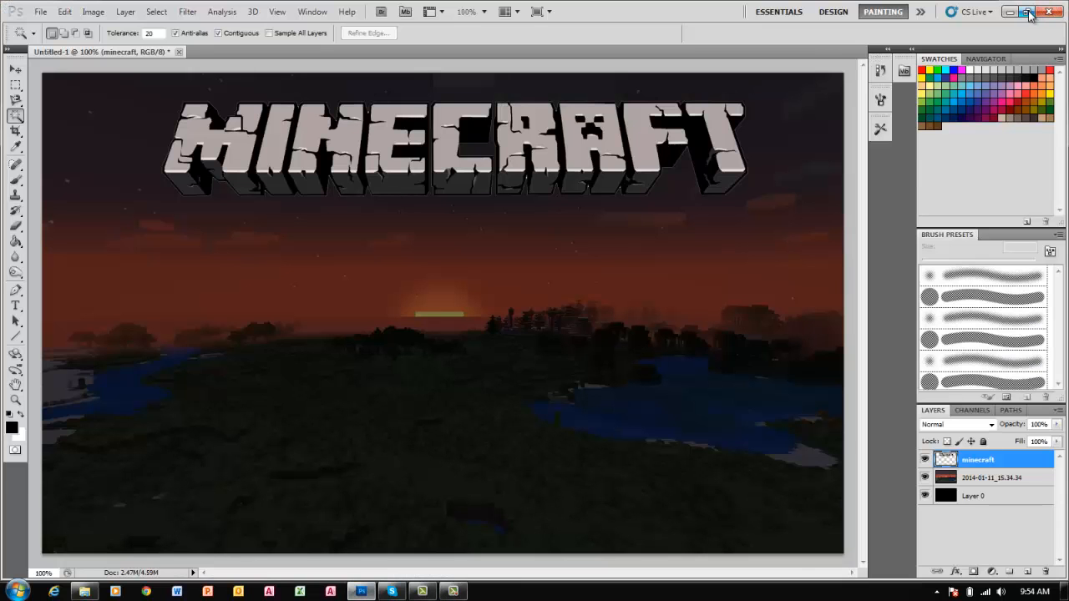
- Place josh skin 1000 into the thumbnail and enlarge it with the transform handles
{"action": "left_click", "coordinate": [1027, 11]}
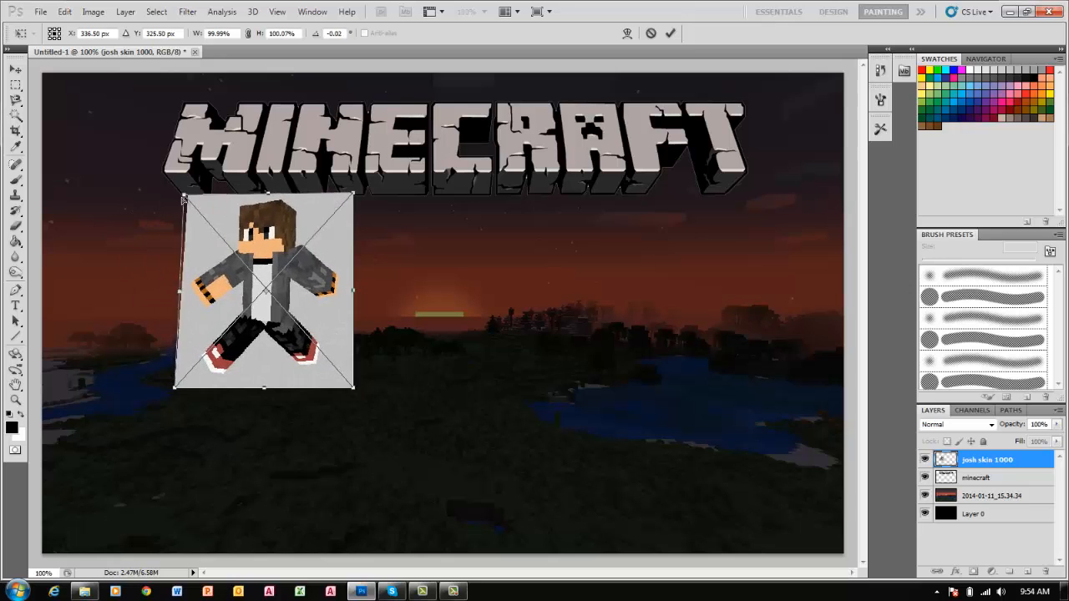
{"action": "left_click_drag", "start_coordinate": [264, 287], "coordinate": [264, 301]}
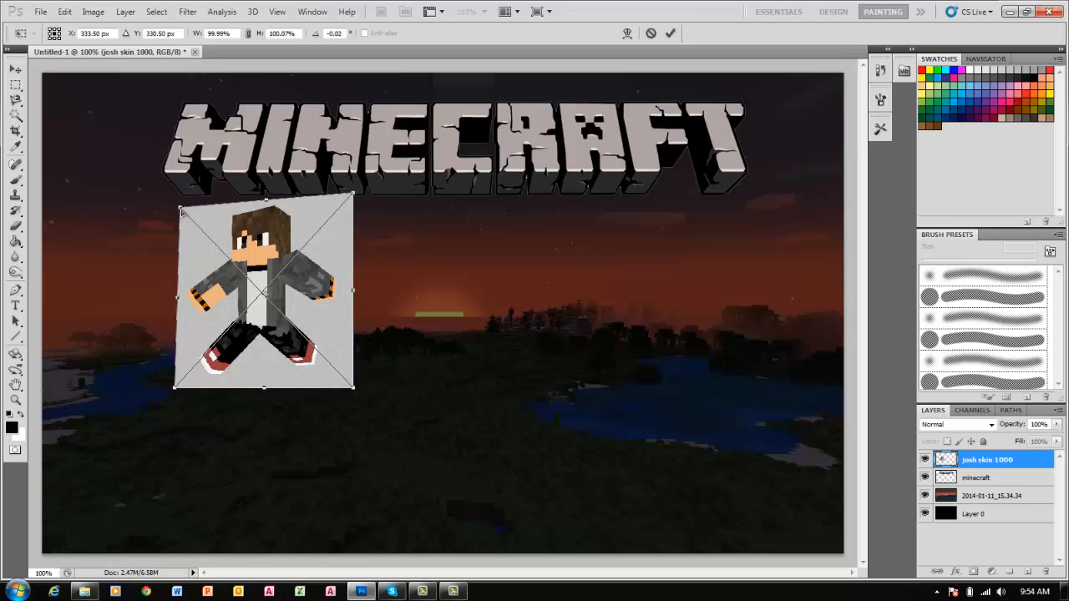
{"action": "mouse_move", "coordinate": [240, 366]}
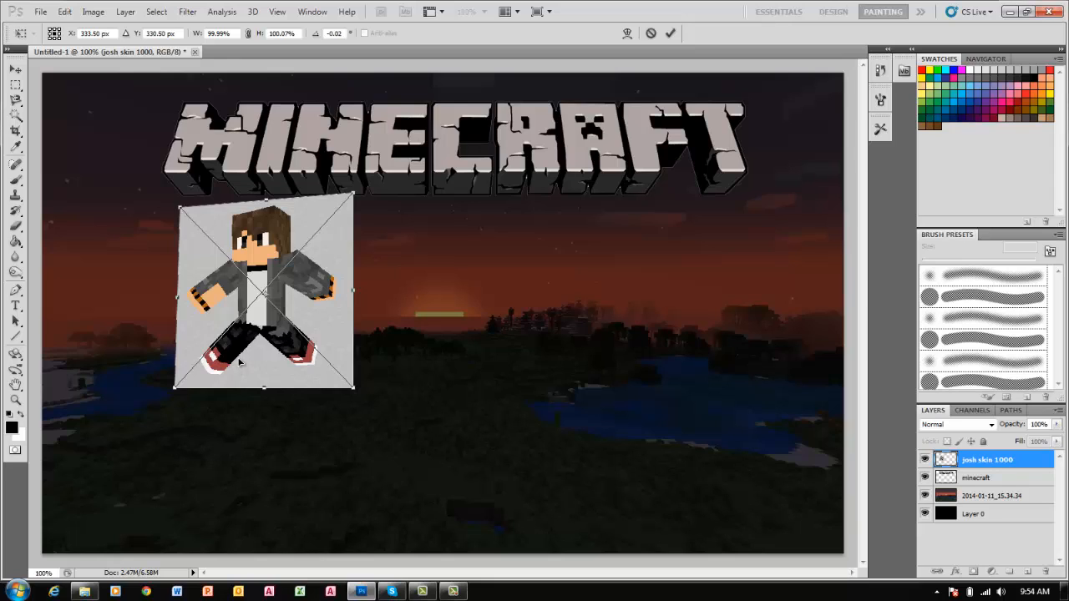
{"action": "mouse_move", "coordinate": [233, 308]}
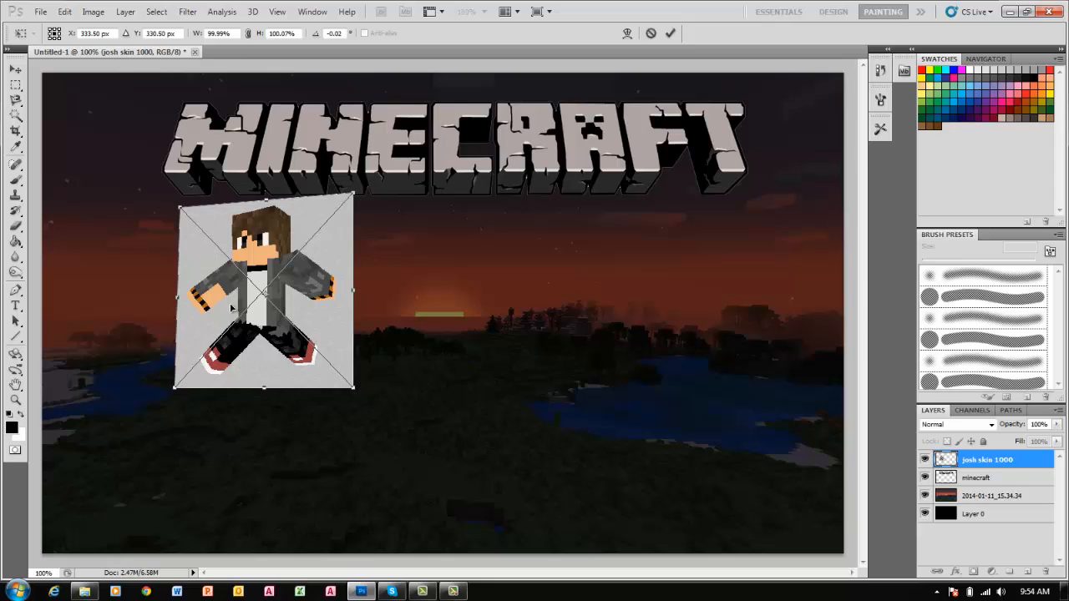
{"action": "mouse_move", "coordinate": [182, 204]}
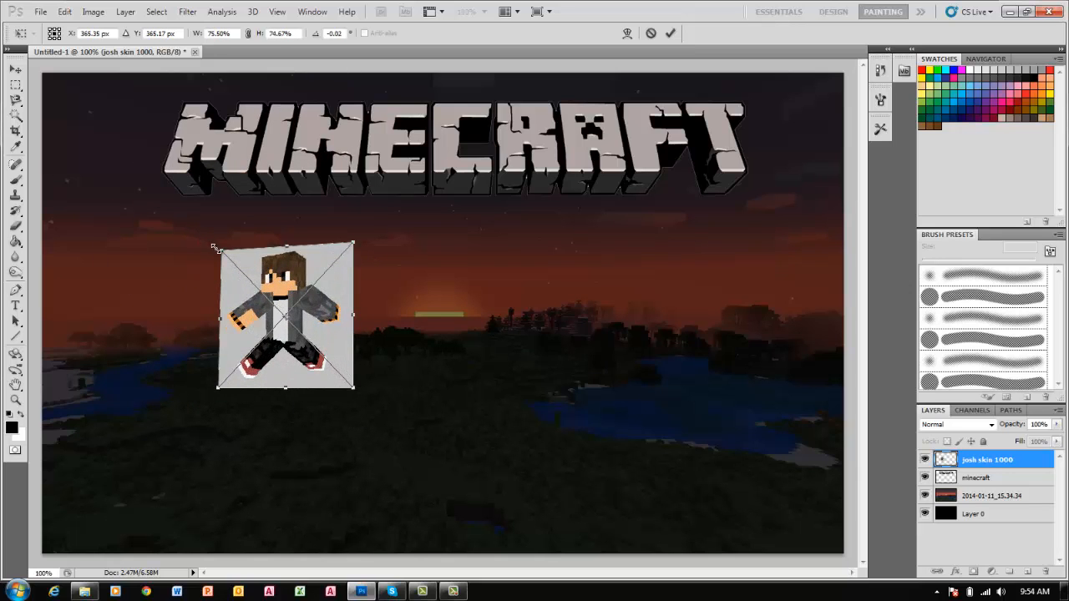
{"action": "left_click_drag", "start_coordinate": [216, 247], "coordinate": [153, 183]}
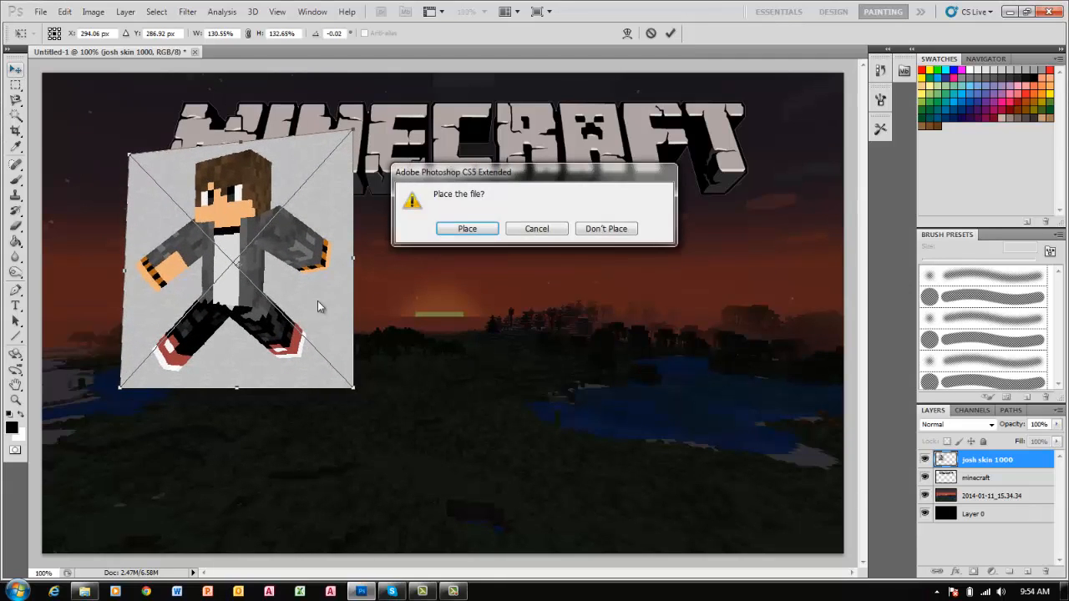
- Place and rasterize the skin image, remove its grey backdrop and enlarge the character with Free Transform
{"action": "left_click", "coordinate": [468, 227]}
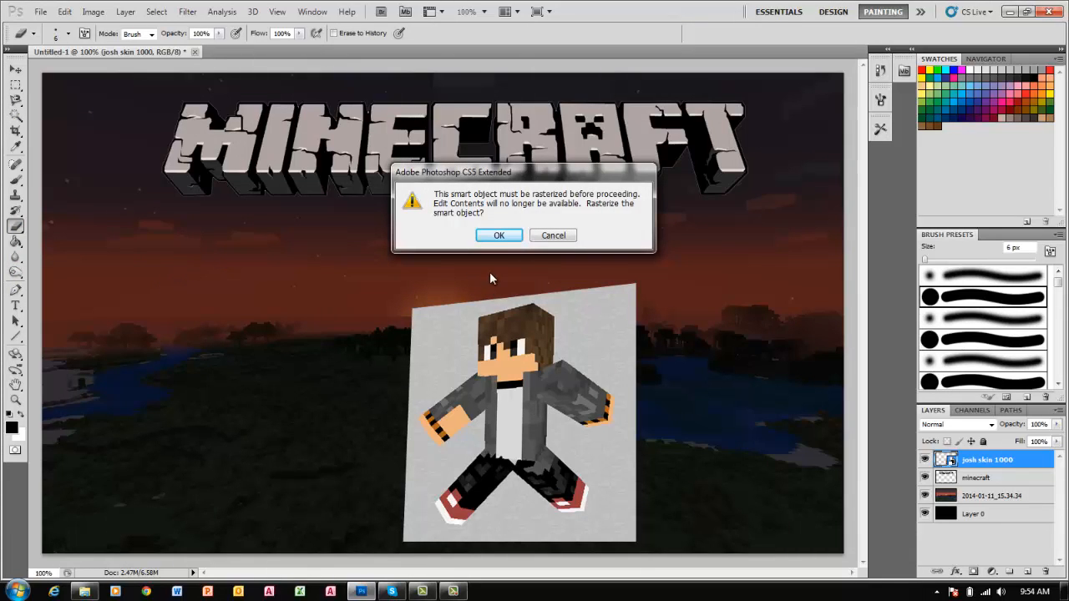
{"action": "left_click", "coordinate": [498, 233]}
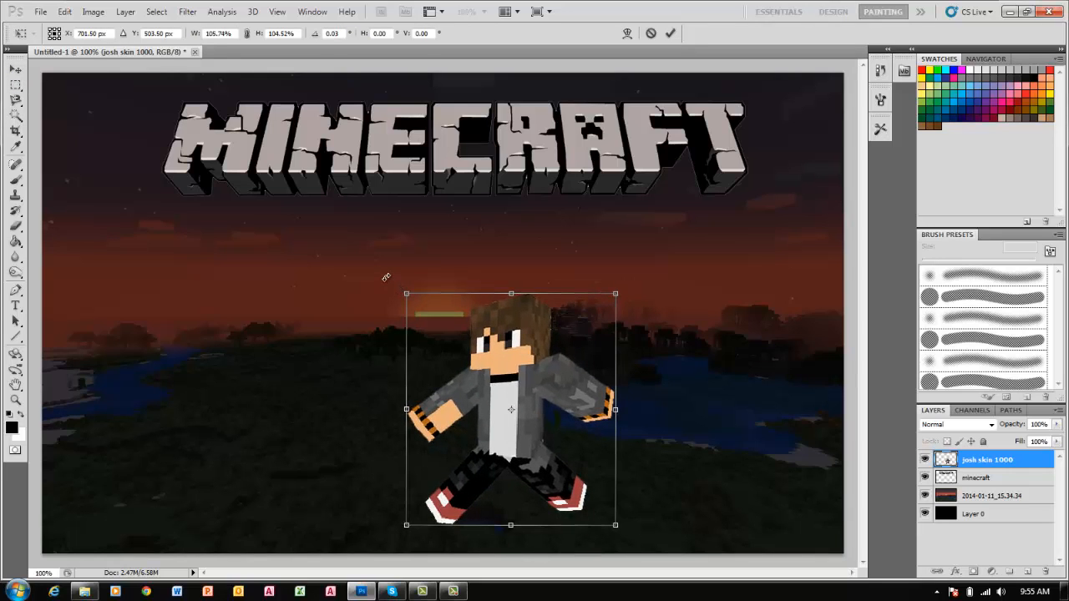
{"action": "left_click_drag", "start_coordinate": [511, 409], "coordinate": [464, 438]}
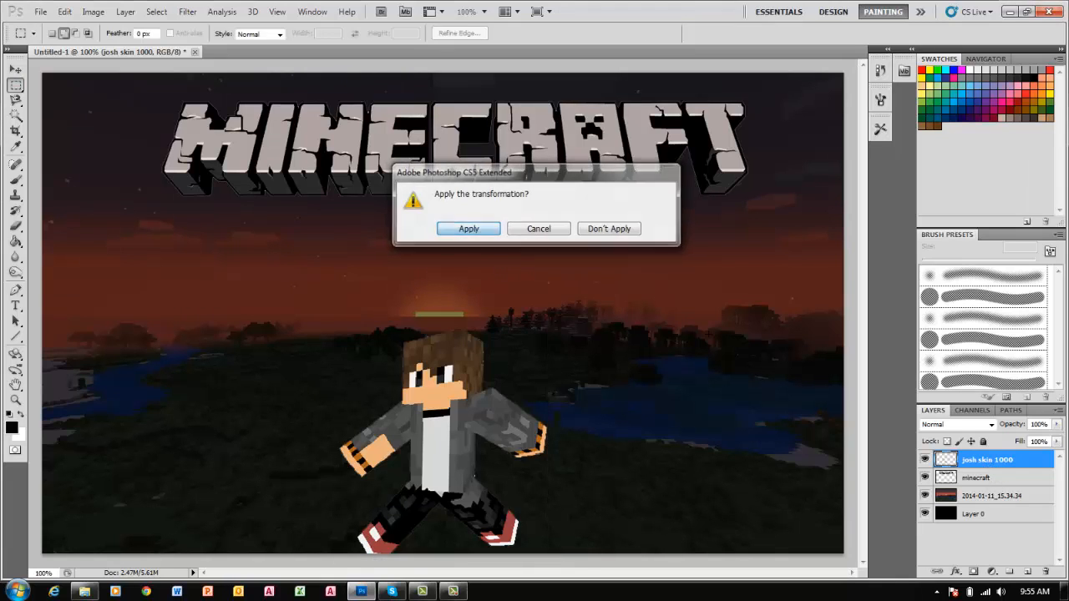
- Apply the character's enlargement and move the josh skin 1000 layer below the minecraft layer
{"action": "left_click", "coordinate": [468, 227]}
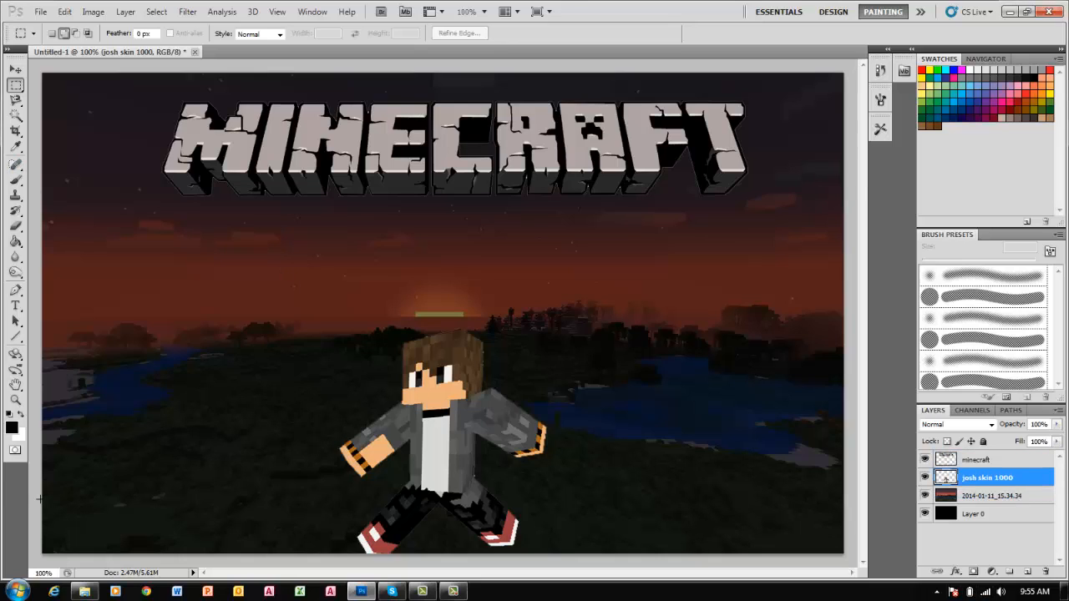
{"action": "mouse_move", "coordinate": [23, 474]}
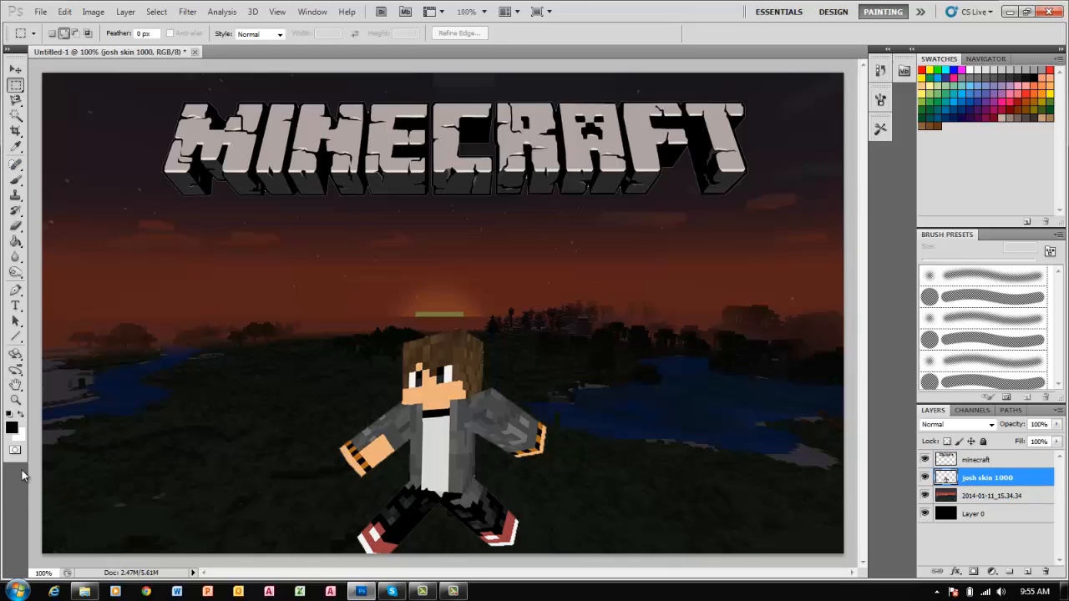
{"action": "mouse_move", "coordinate": [481, 457]}
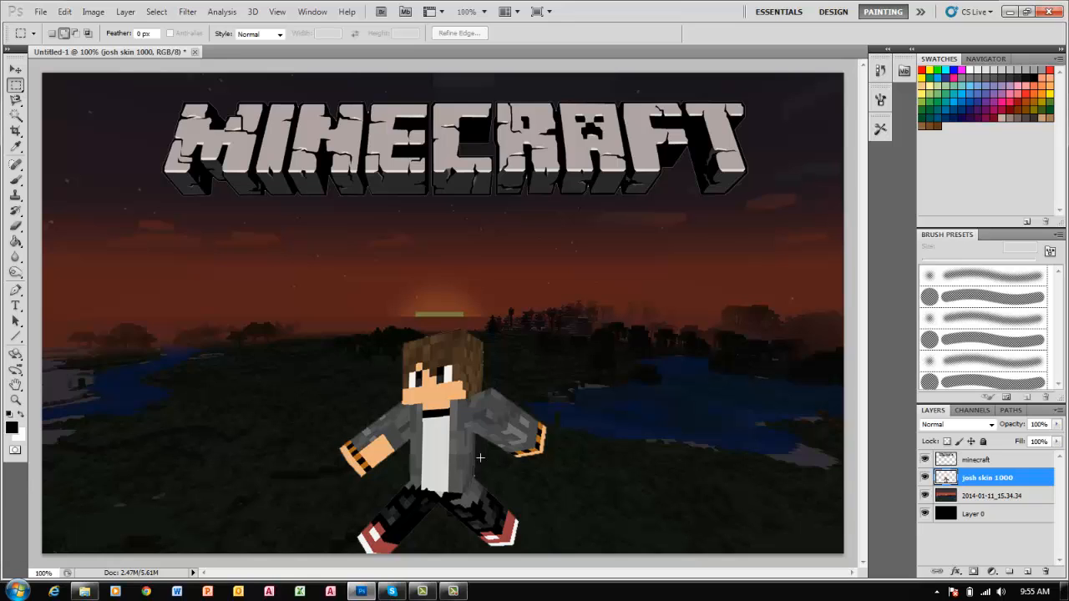
{"action": "mouse_move", "coordinate": [9, 307]}
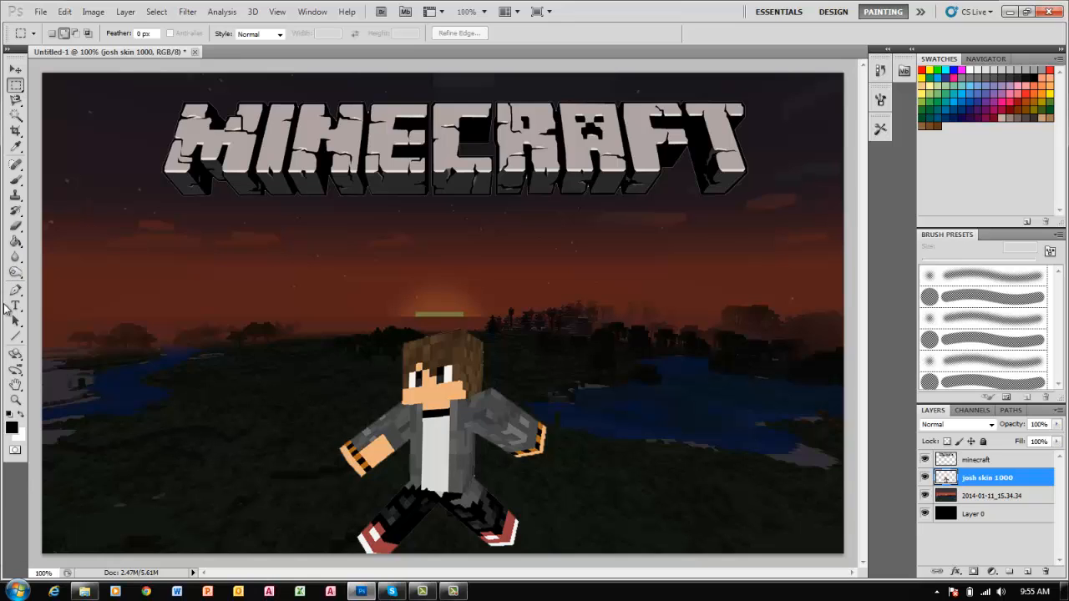
- Stretch the LETS PLAY title across the picture, reduce its height and fit it just below the MINECRAFT logo
{"action": "left_click", "coordinate": [15, 306]}
{"action": "type", "text": "Lets Play"}
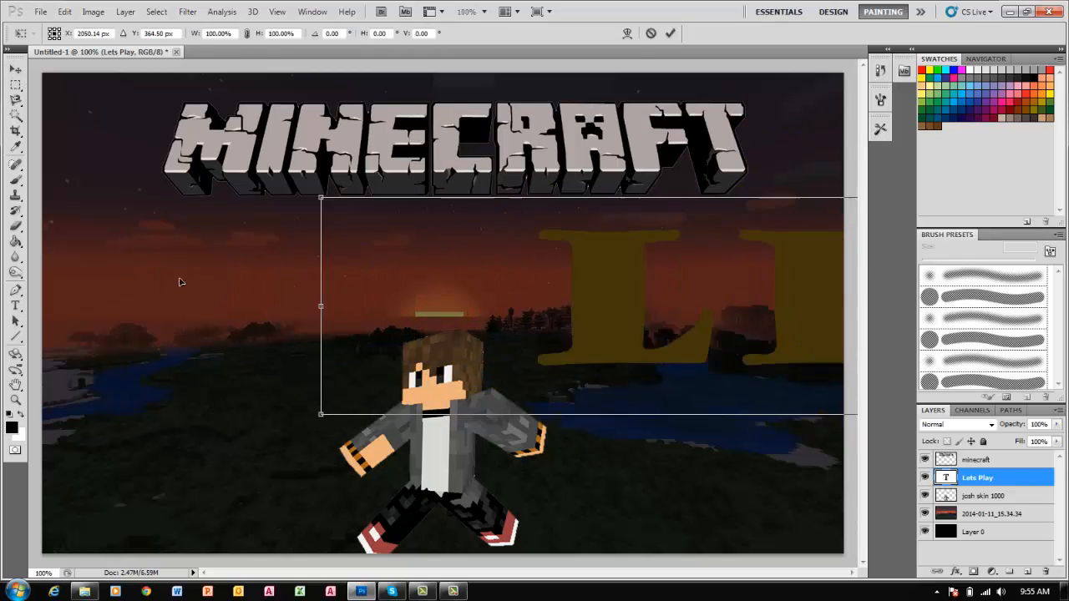
{"action": "left_click_drag", "start_coordinate": [320, 306], "coordinate": [674, 305]}
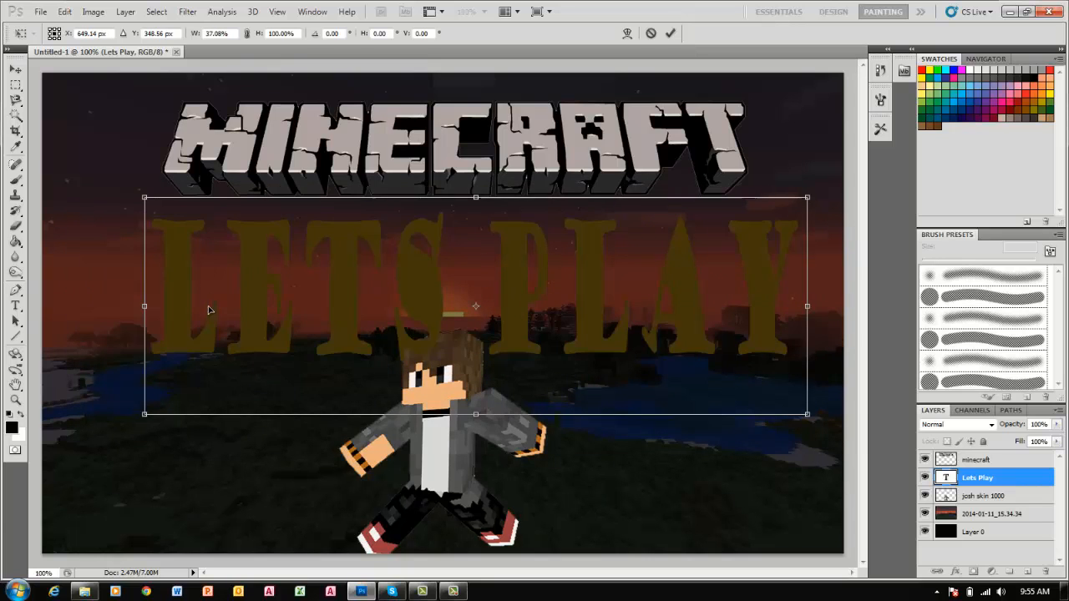
{"action": "left_click_drag", "start_coordinate": [476, 197], "coordinate": [476, 291]}
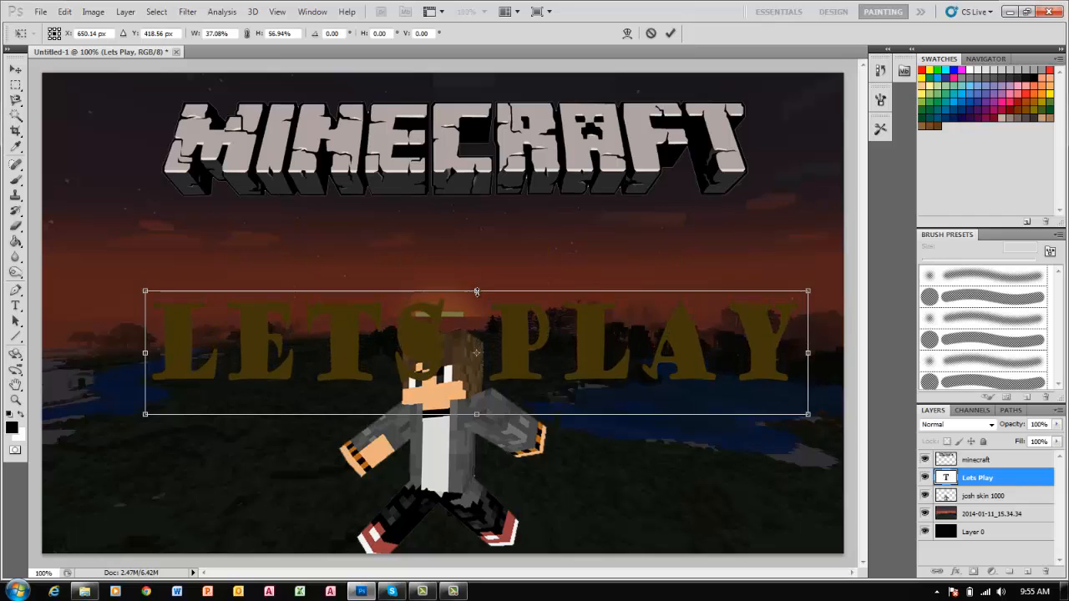
{"action": "left_click_drag", "start_coordinate": [476, 353], "coordinate": [471, 271]}
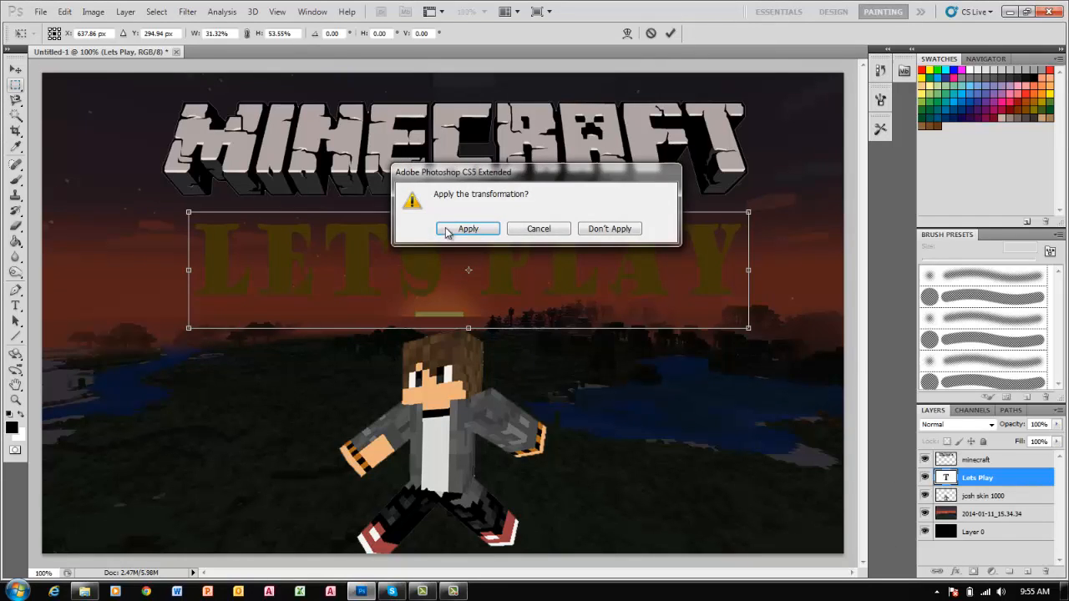
{"action": "left_click", "coordinate": [468, 227]}
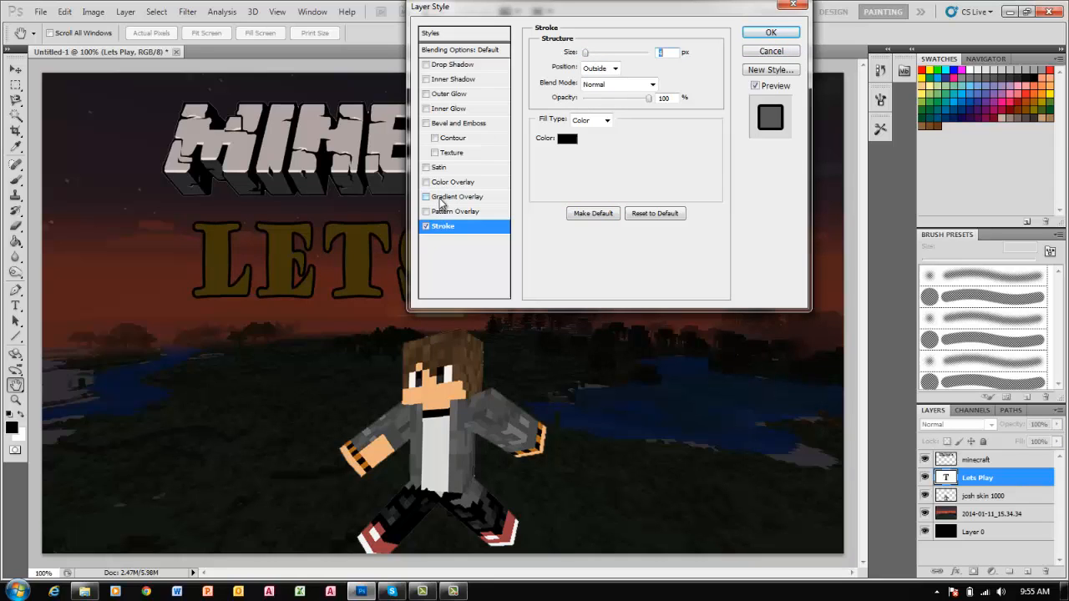
{"action": "mouse_move", "coordinate": [443, 204]}
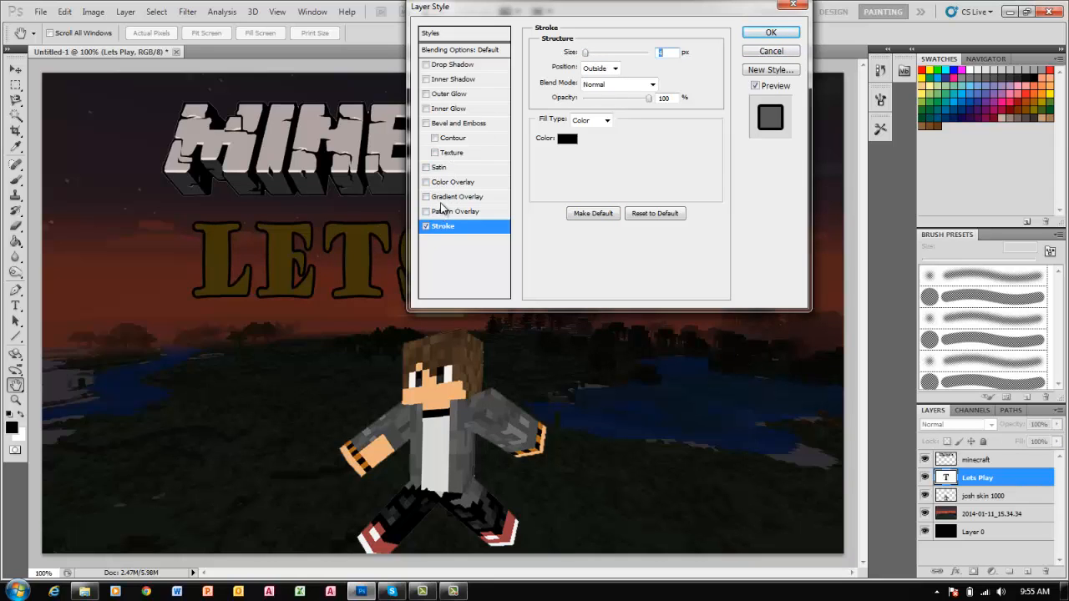
- Add a black stroke to LETS PLAY, try a red colour overlay, then swap it for a gradient overlay
{"action": "left_click", "coordinate": [426, 182]}
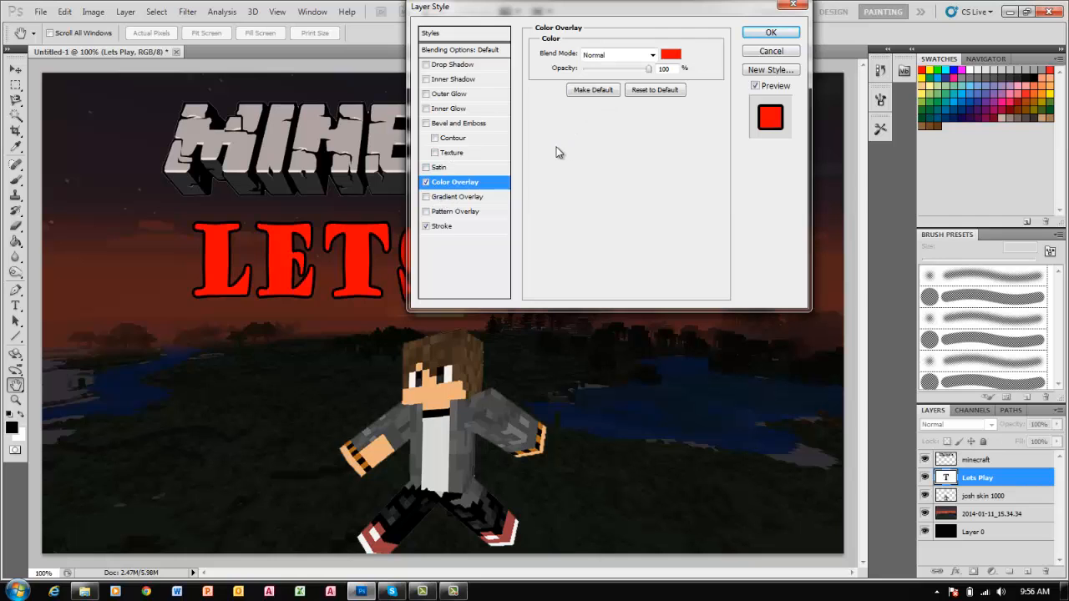
{"action": "left_click", "coordinate": [672, 54]}
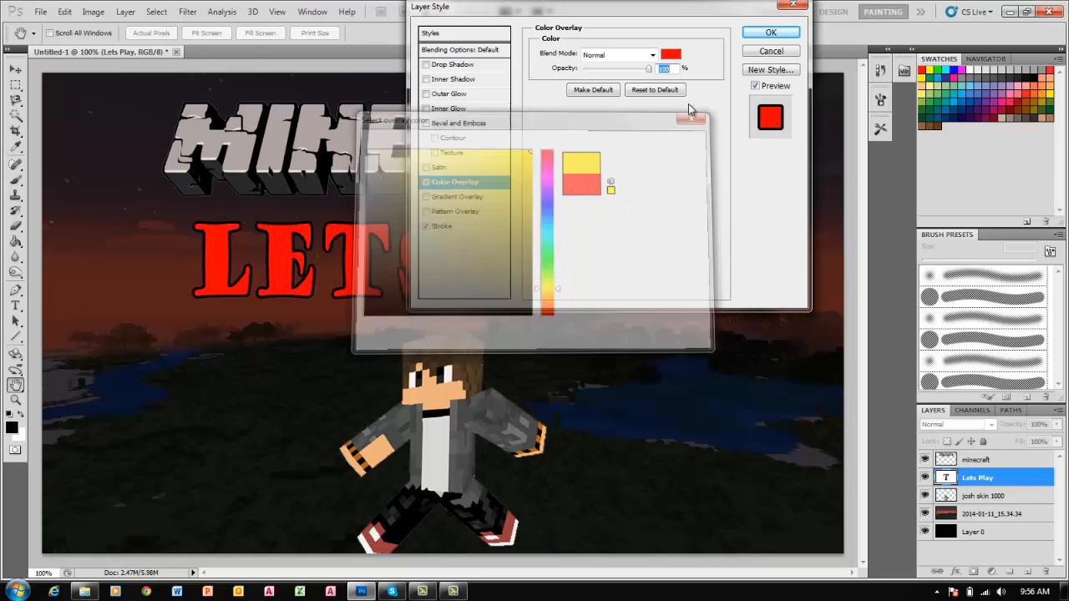
{"action": "left_click", "coordinate": [688, 117]}
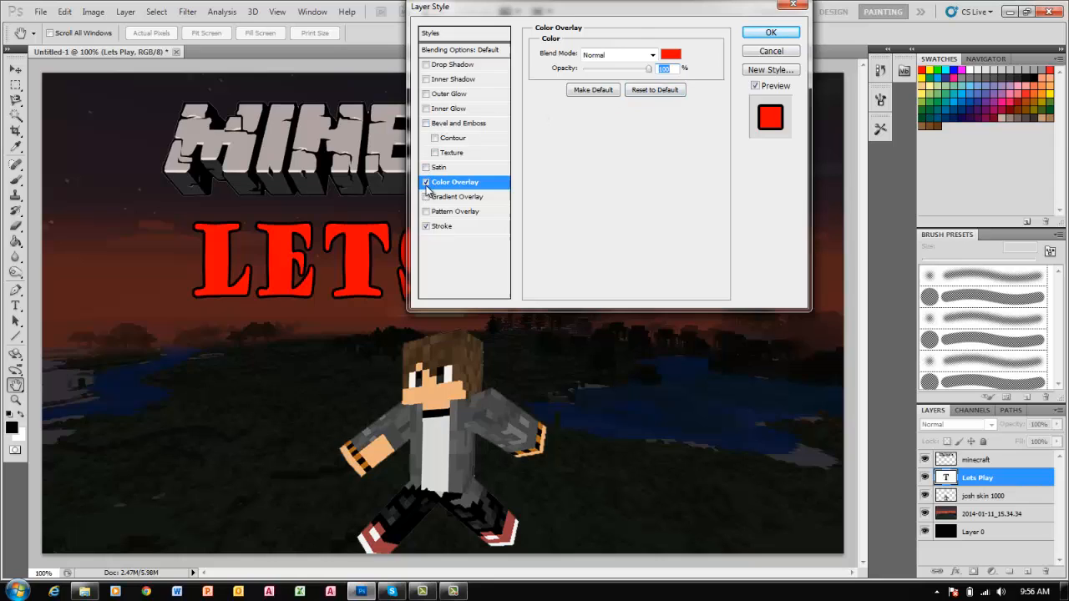
{"action": "left_click", "coordinate": [426, 182]}
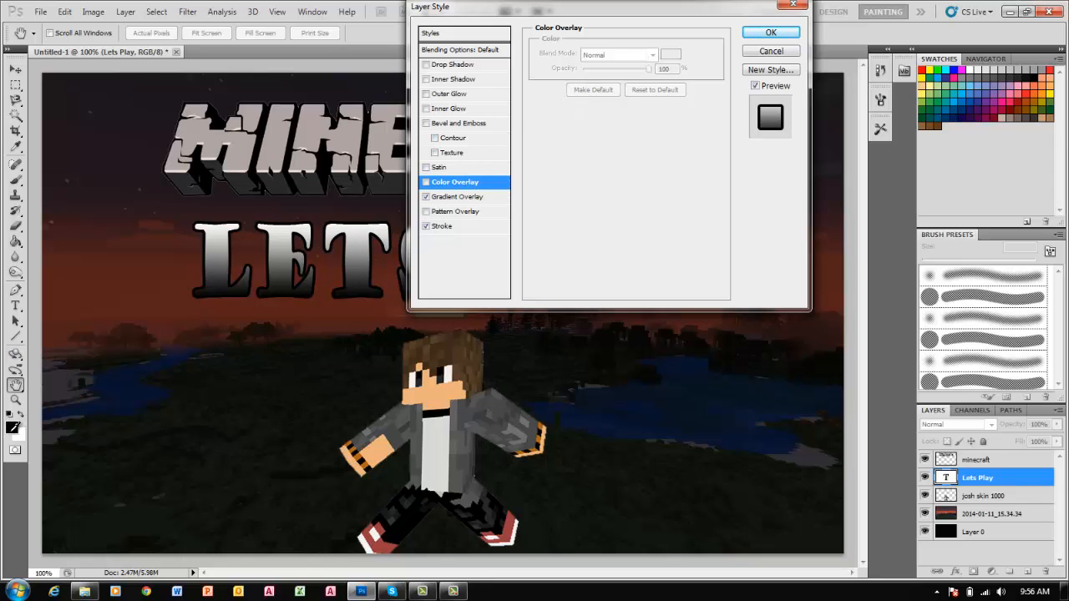
{"action": "mouse_move", "coordinate": [769, 50]}
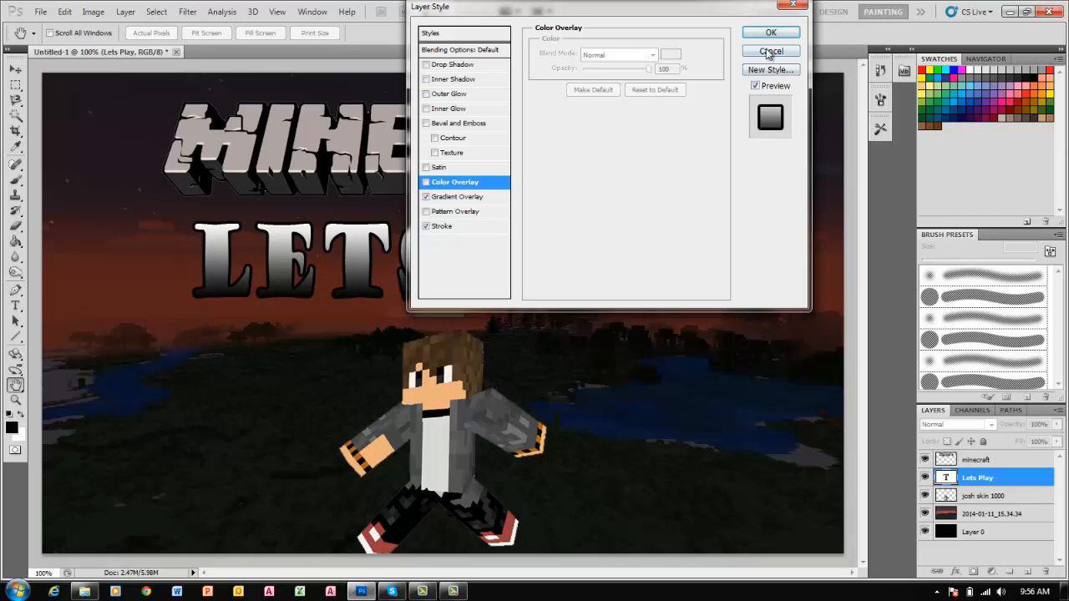
{"action": "left_click", "coordinate": [770, 51]}
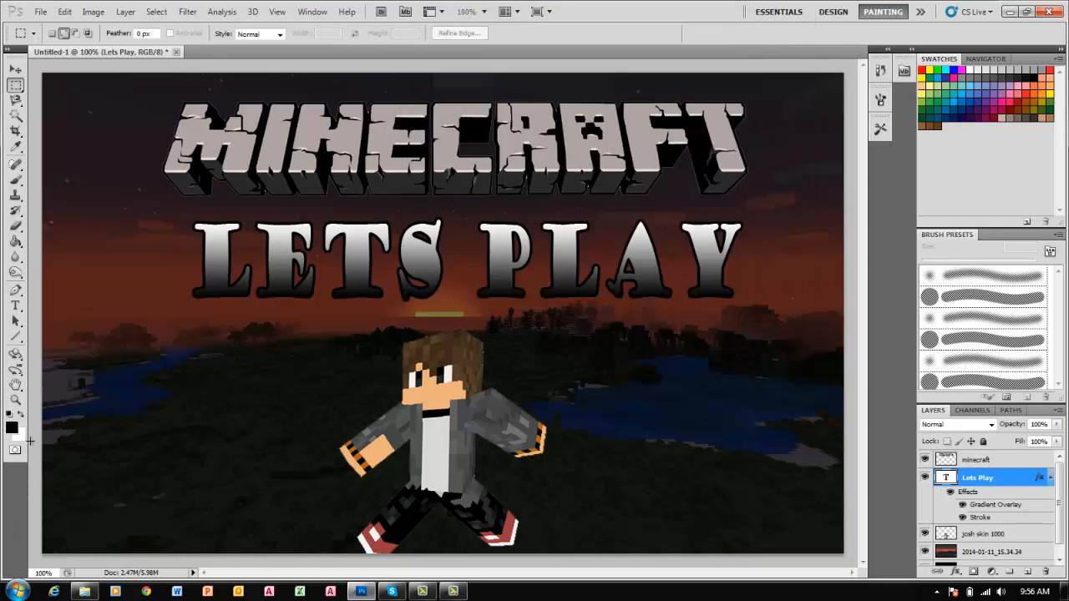
- Pick a bright yellow in the Color Picker as the foreground colour
{"action": "left_click", "coordinate": [10, 426]}
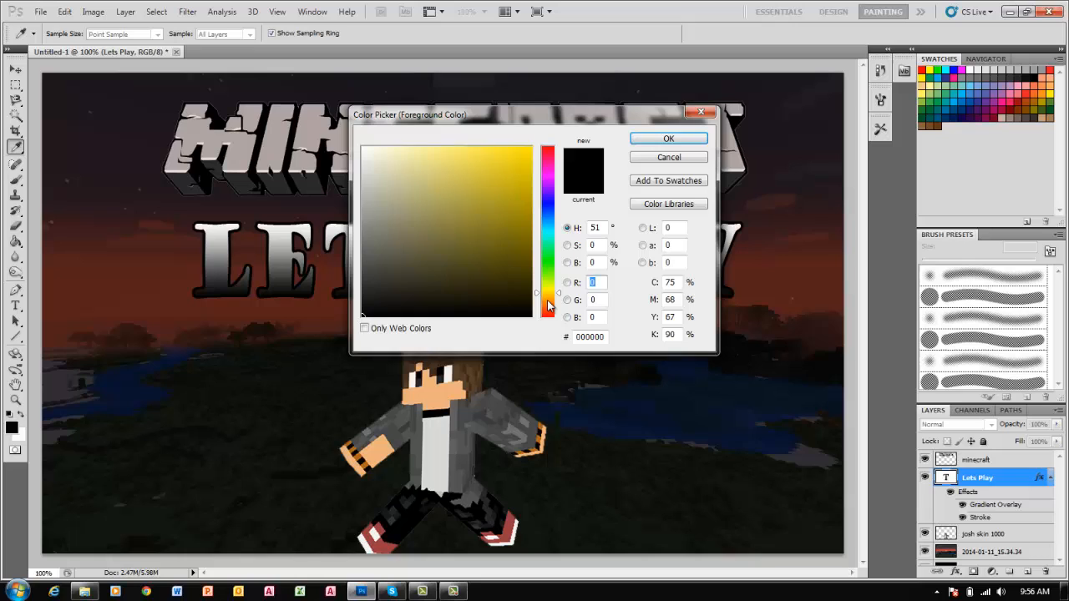
{"action": "left_click", "coordinate": [548, 309]}
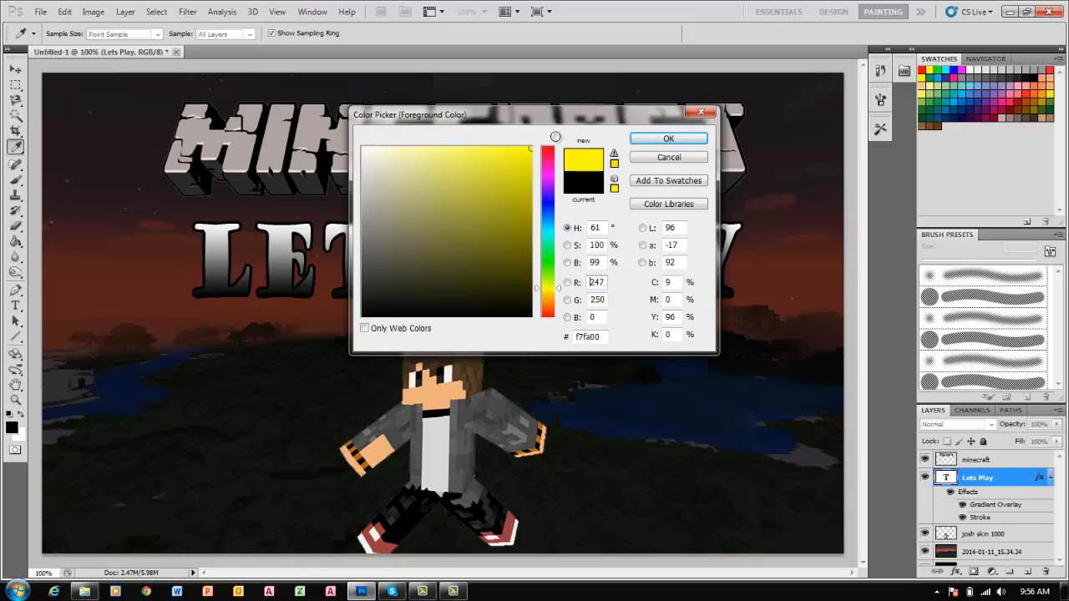
{"action": "left_click", "coordinate": [668, 137]}
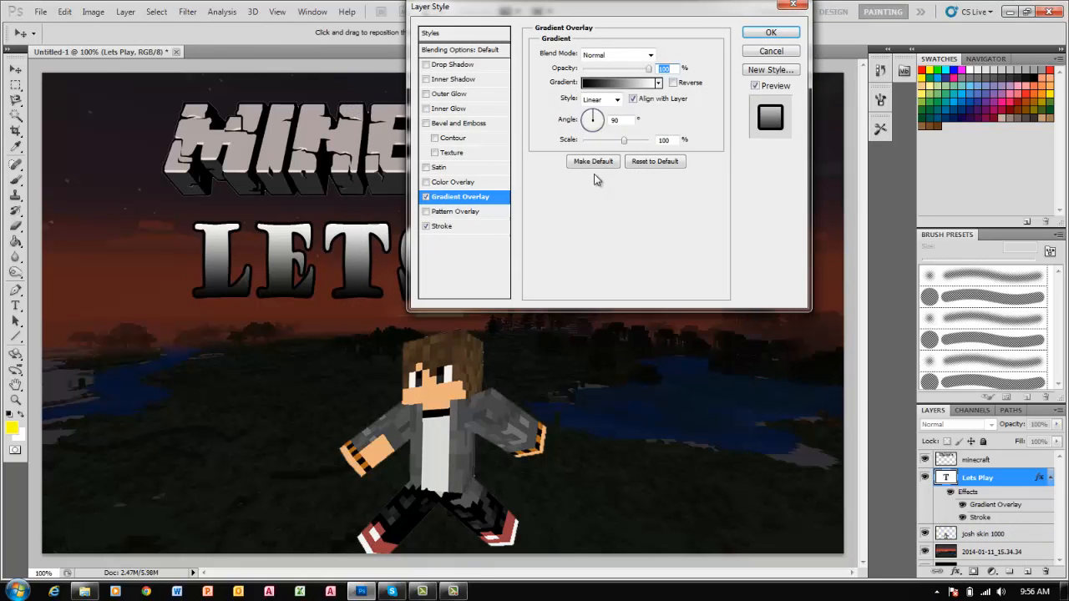
{"action": "left_click", "coordinate": [616, 81]}
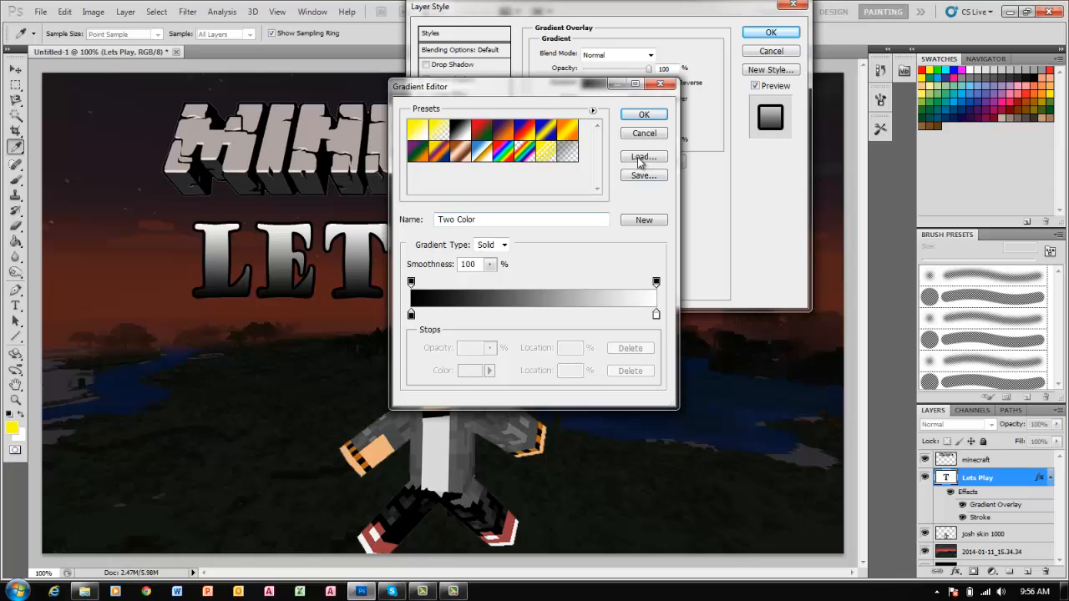
{"action": "left_click", "coordinate": [486, 130]}
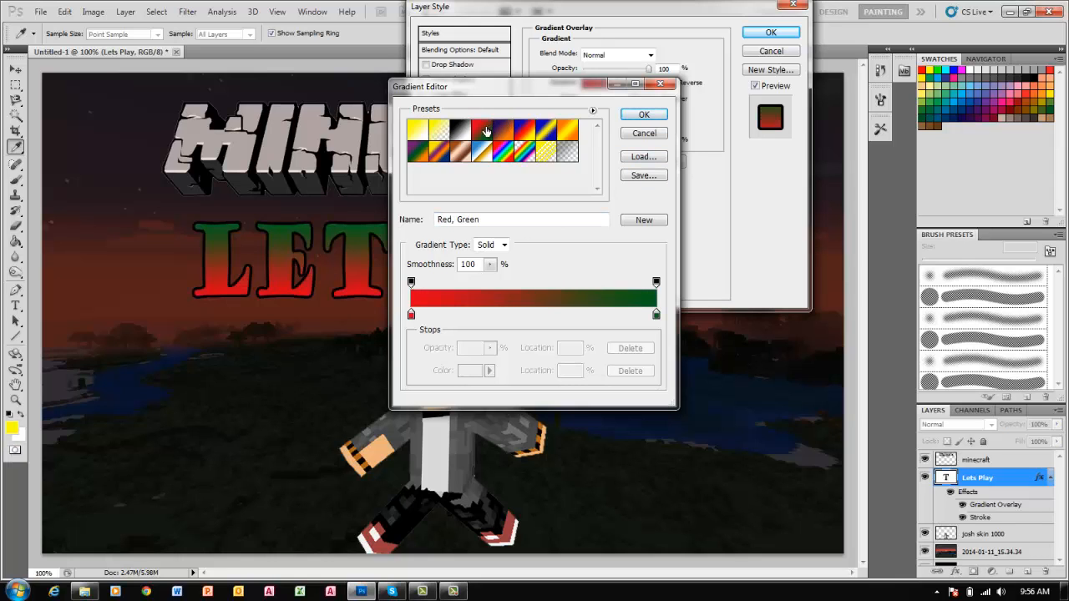
{"action": "left_click", "coordinate": [545, 140]}
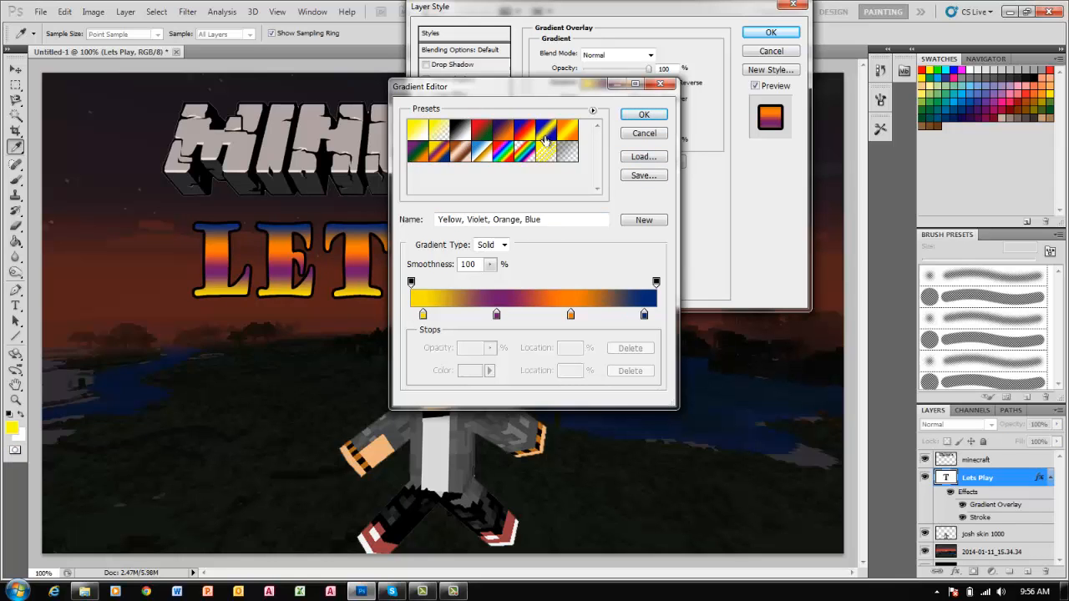
{"action": "left_click", "coordinate": [481, 130]}
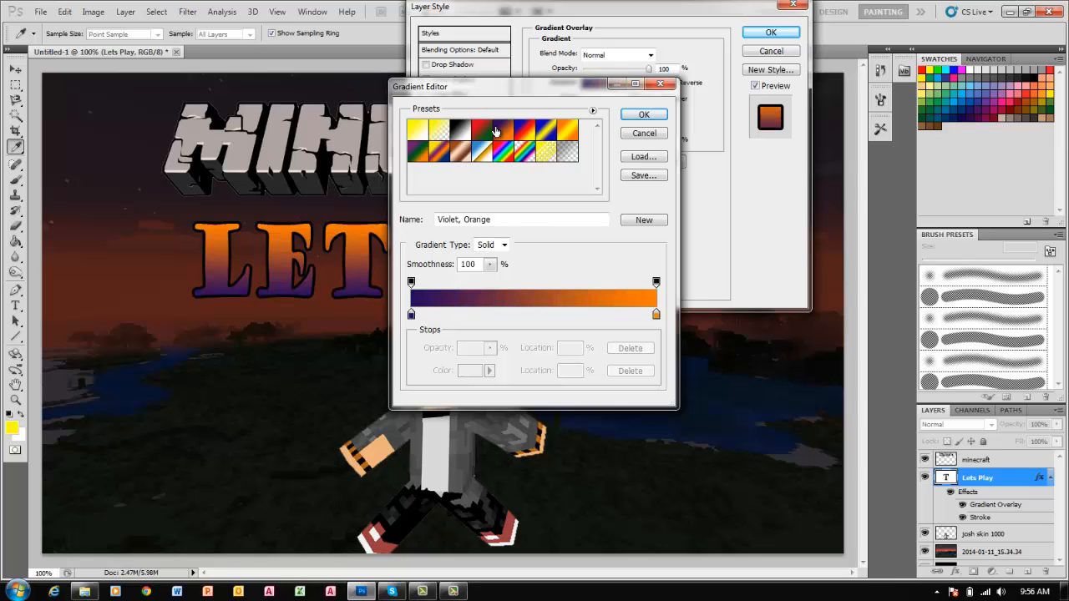
{"action": "mouse_move", "coordinate": [426, 131]}
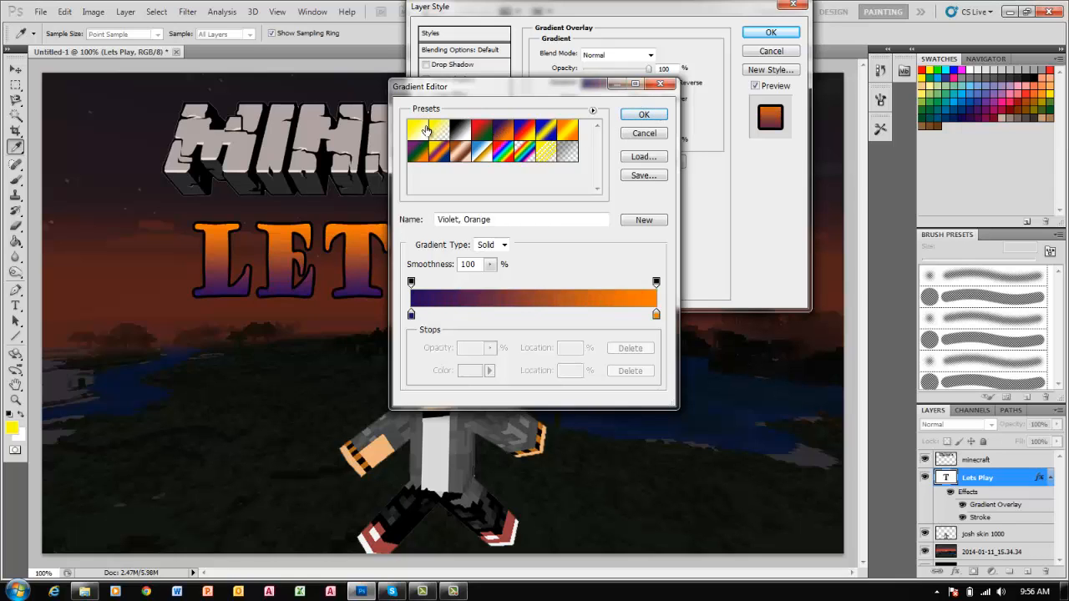
{"action": "left_click", "coordinate": [417, 127]}
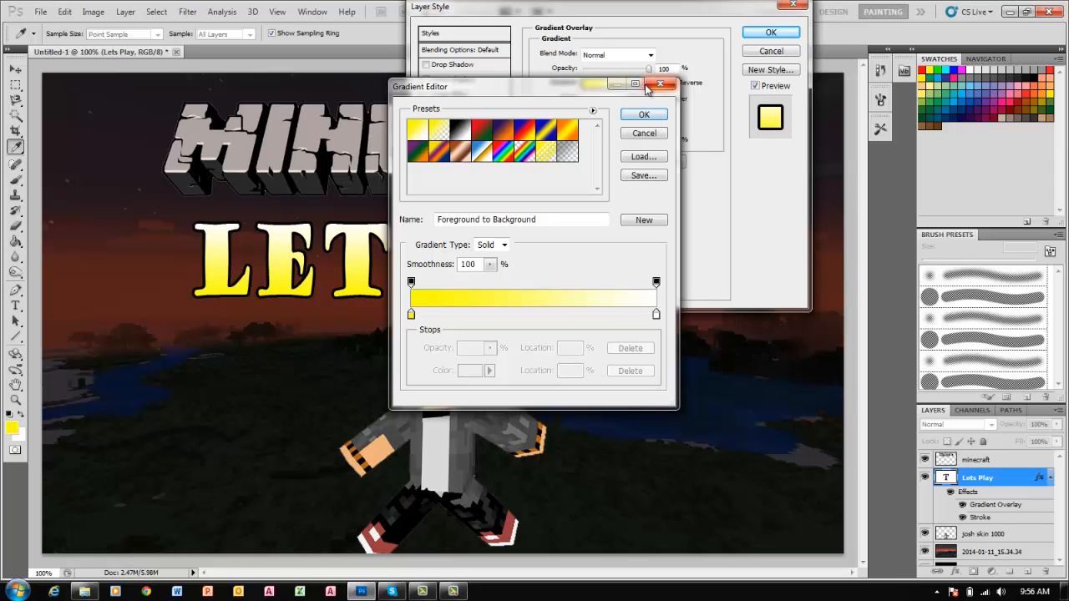
{"action": "left_click", "coordinate": [661, 84]}
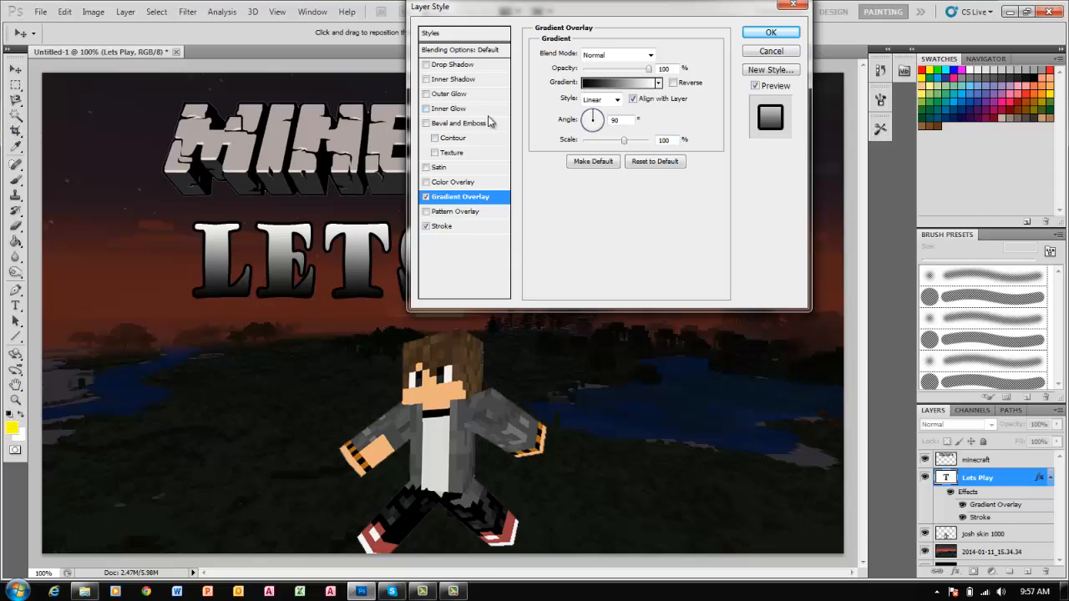
{"action": "left_click", "coordinate": [768, 32]}
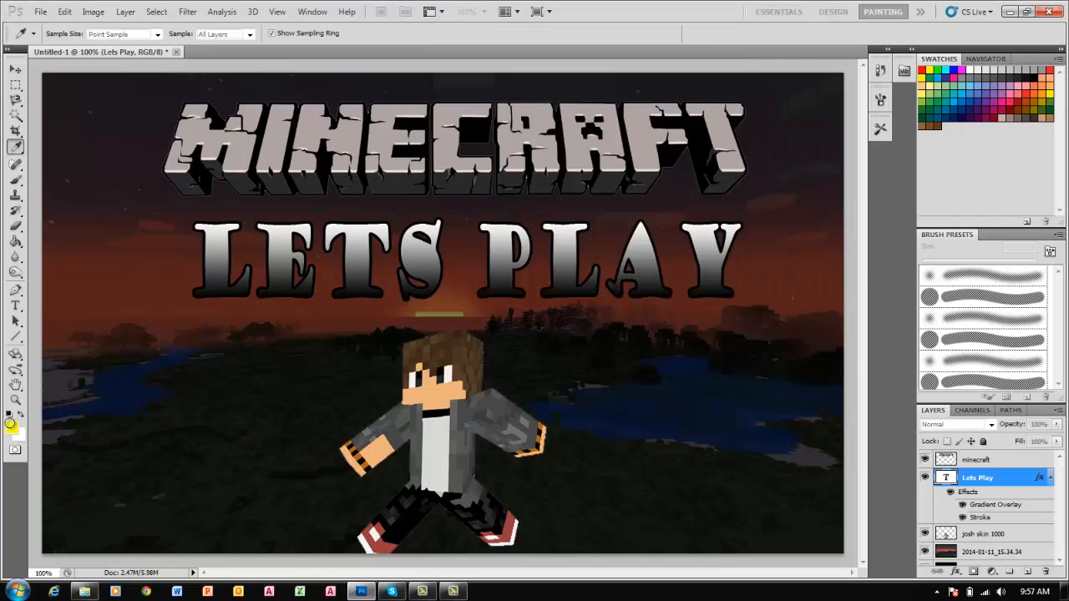
- Reopen the Gradient Overlay layer style of the Lets Play layer
{"action": "left_click", "coordinate": [15, 83]}
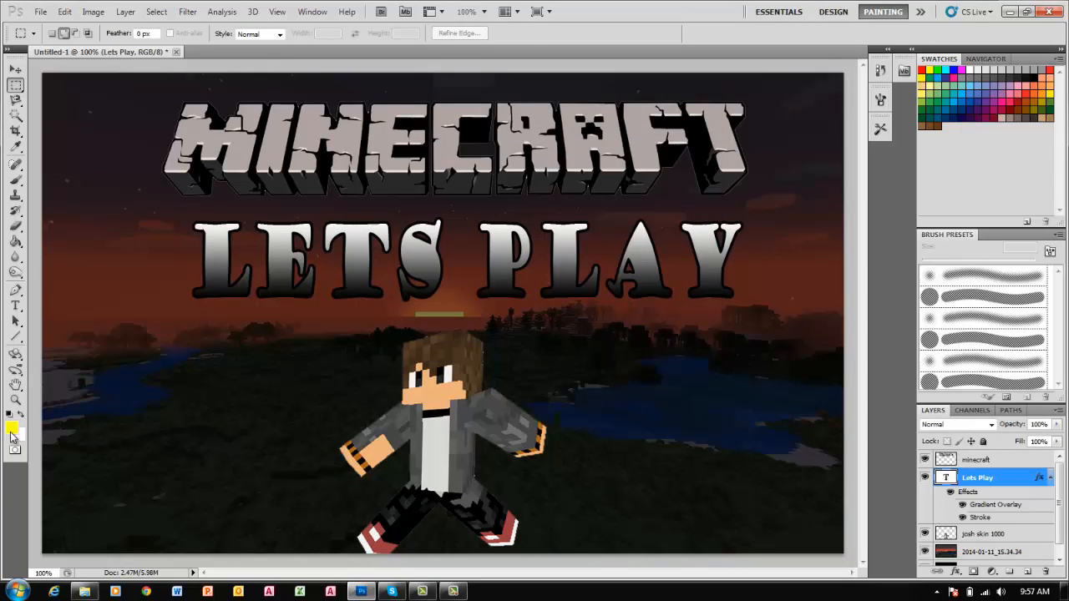
{"action": "left_click", "coordinate": [10, 427]}
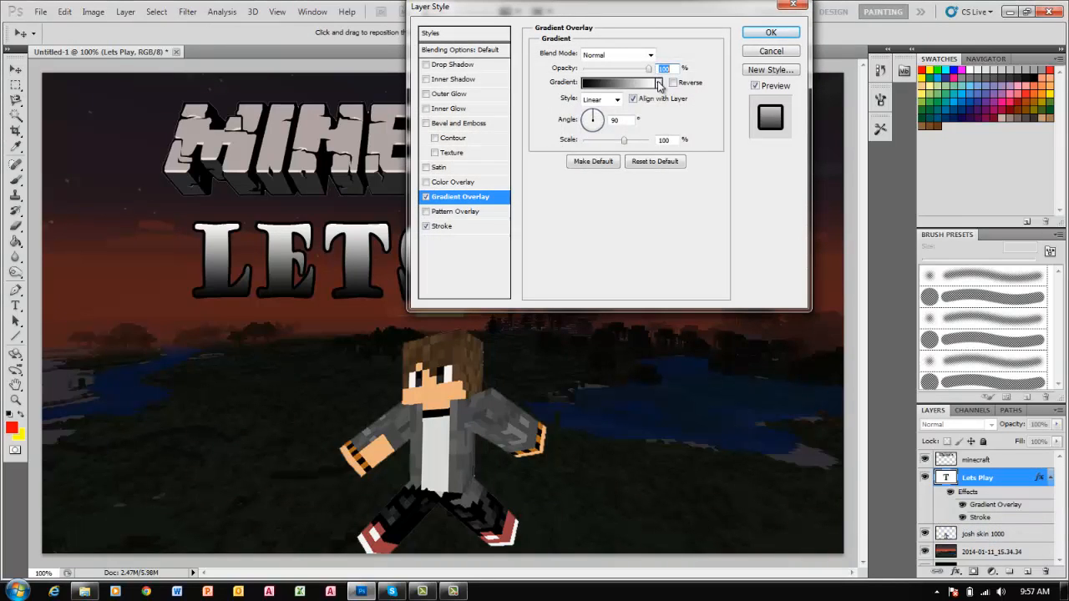
- Rotate the gradient overlay so yellow sits above red, review the black stroke and apply the style
{"action": "left_click", "coordinate": [658, 82]}
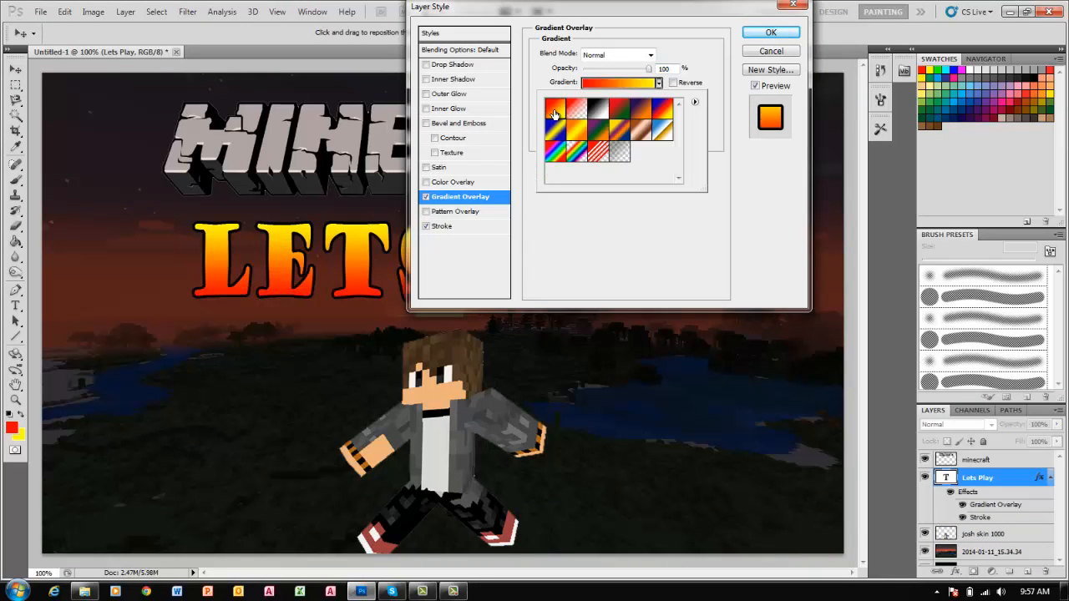
{"action": "mouse_move", "coordinate": [555, 109]}
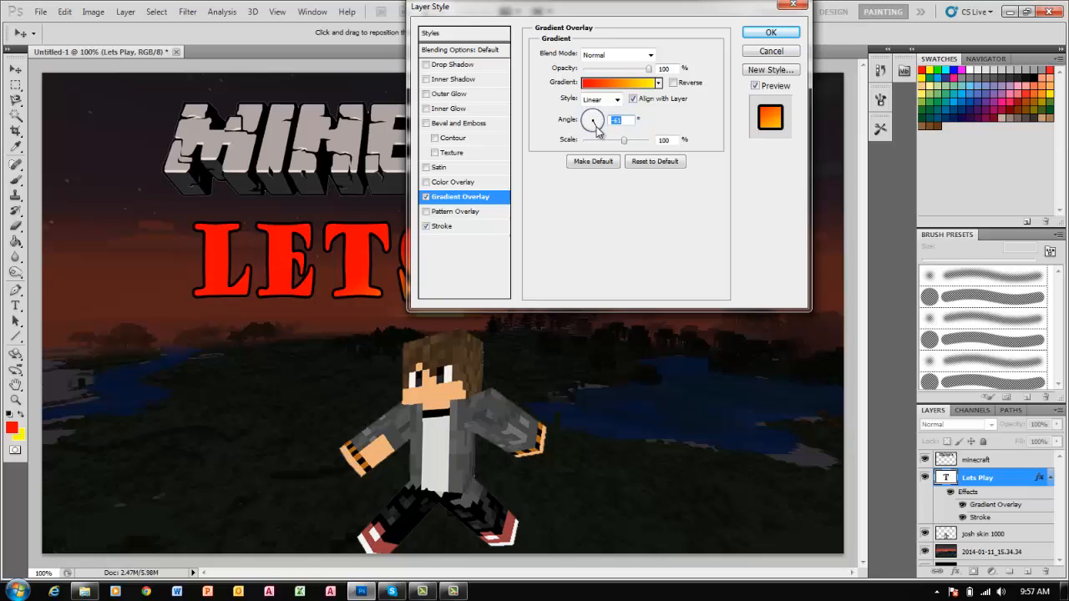
{"action": "left_click_drag", "start_coordinate": [598, 125], "coordinate": [593, 117]}
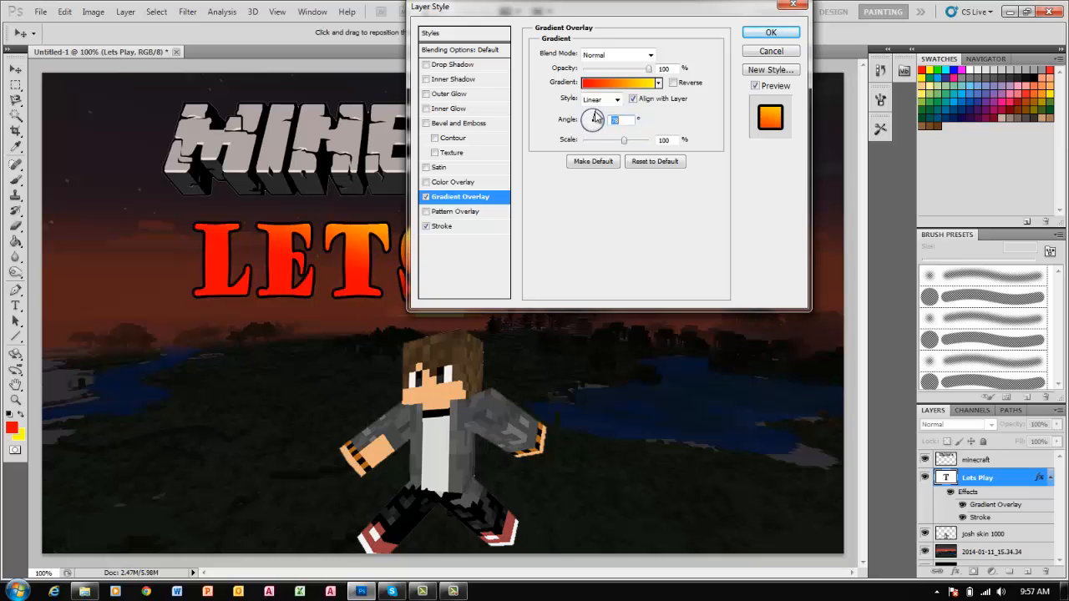
{"action": "left_click_drag", "start_coordinate": [593, 118], "coordinate": [588, 115]}
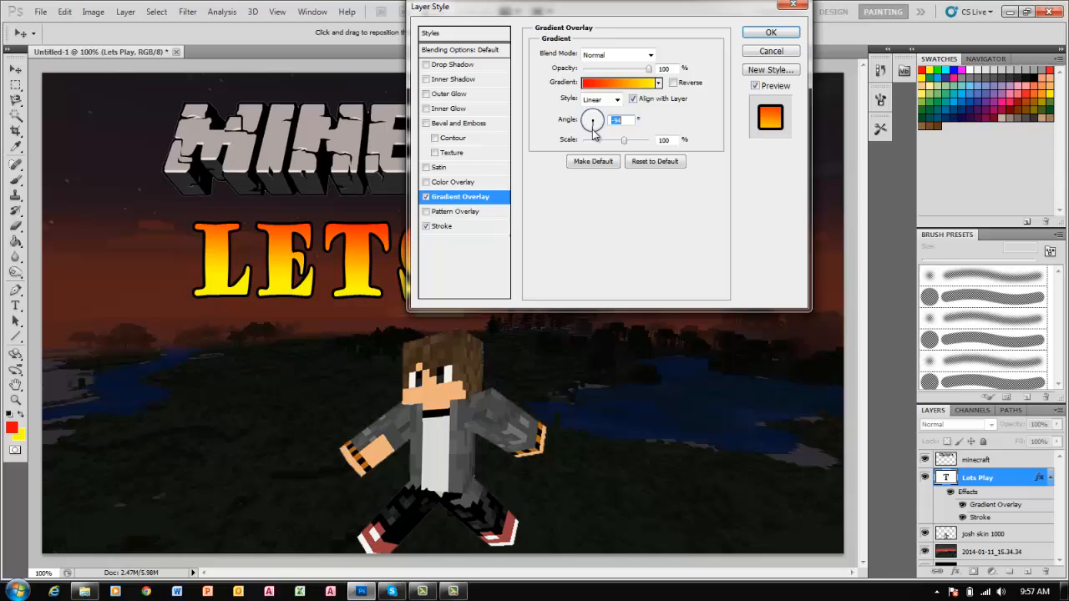
{"action": "mouse_move", "coordinate": [605, 190]}
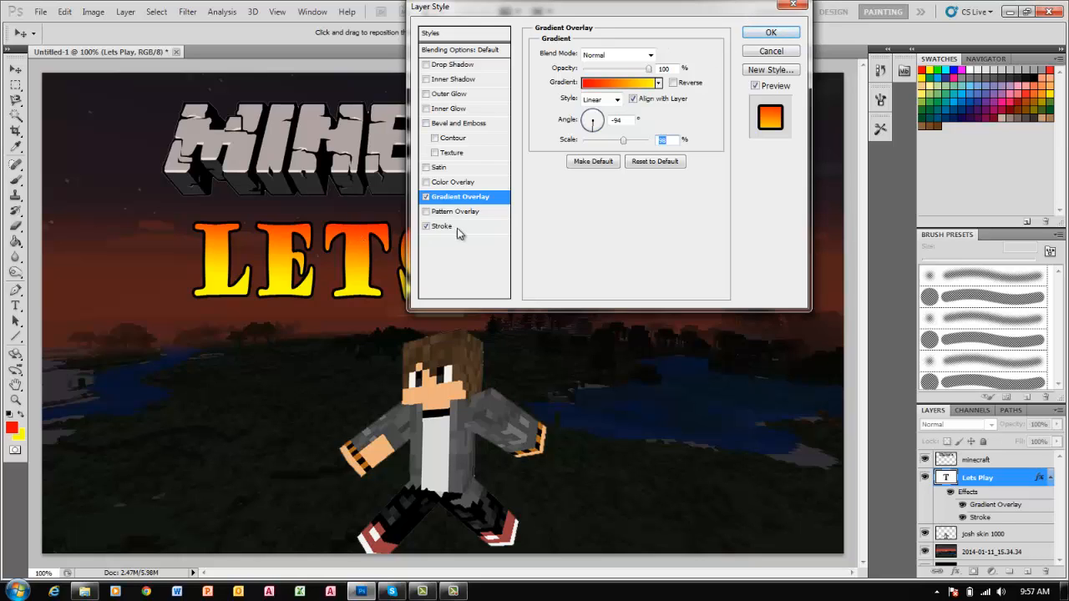
{"action": "left_click", "coordinate": [441, 227]}
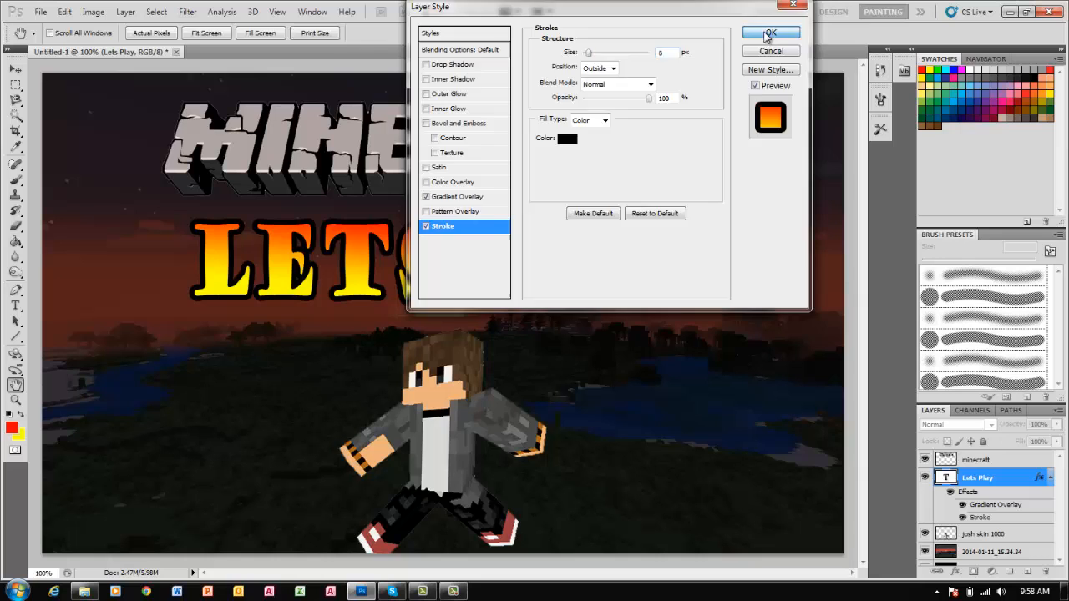
{"action": "left_click", "coordinate": [768, 34]}
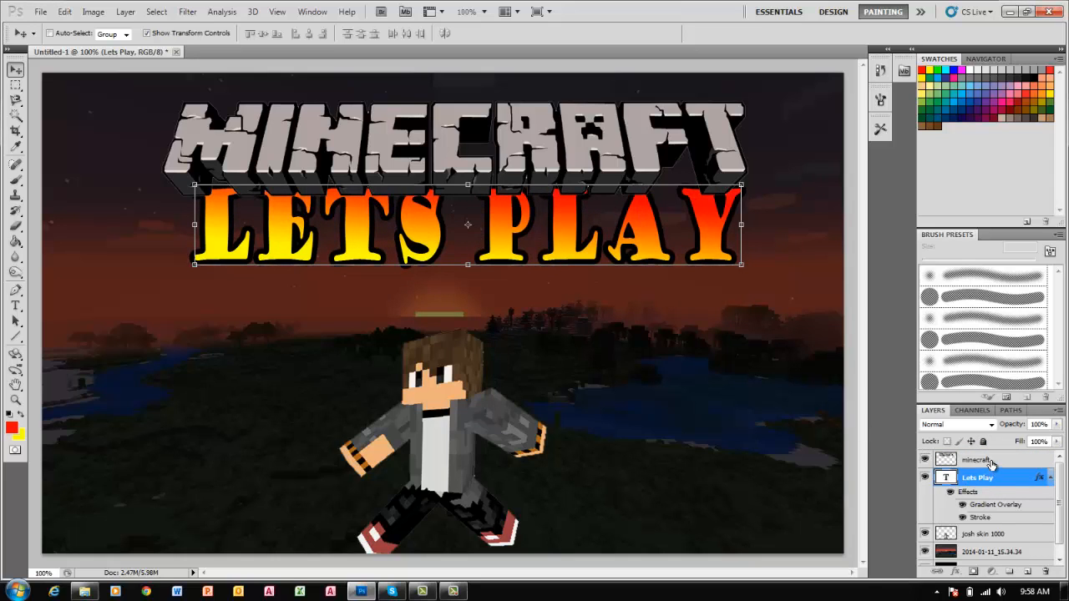
- Reorder the Layers panel so Lets Play sits above the minecraft layer and start a new text layer
{"action": "left_click", "coordinate": [977, 459]}
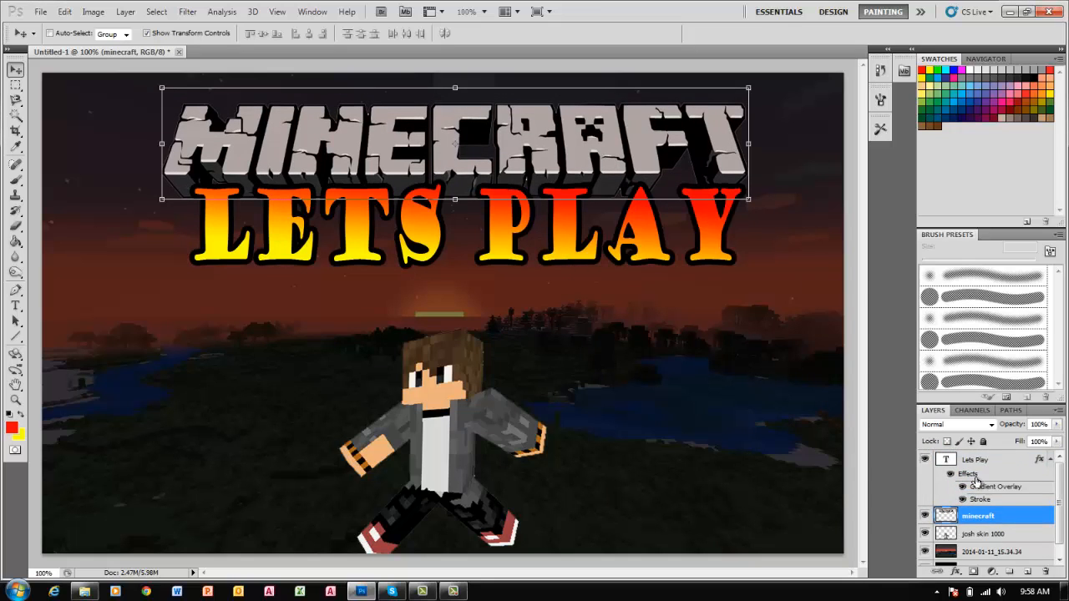
{"action": "left_click", "coordinate": [977, 459]}
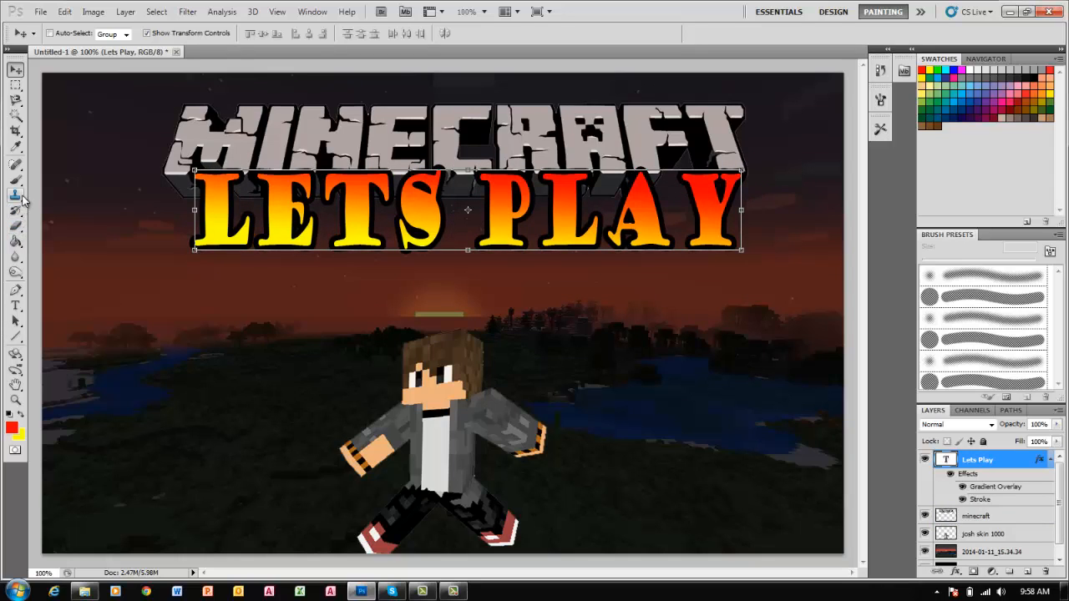
{"action": "left_click", "coordinate": [15, 401]}
{"action": "type", "text": "#"}
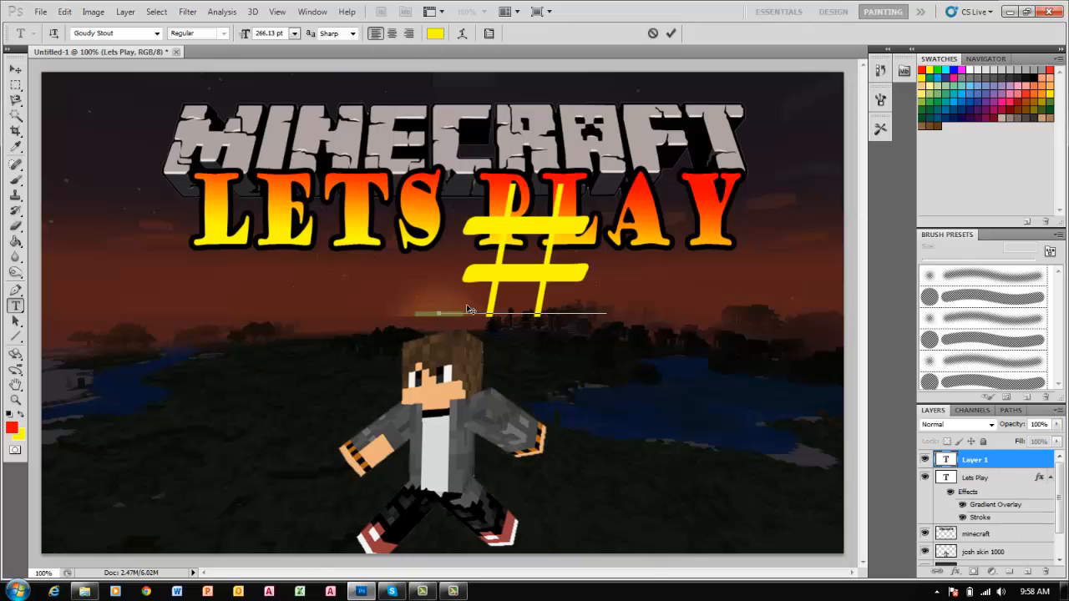
- Type a yellow #1 and scale it down to sit just under the LETS PLAY title
{"action": "type", "text": "1"}
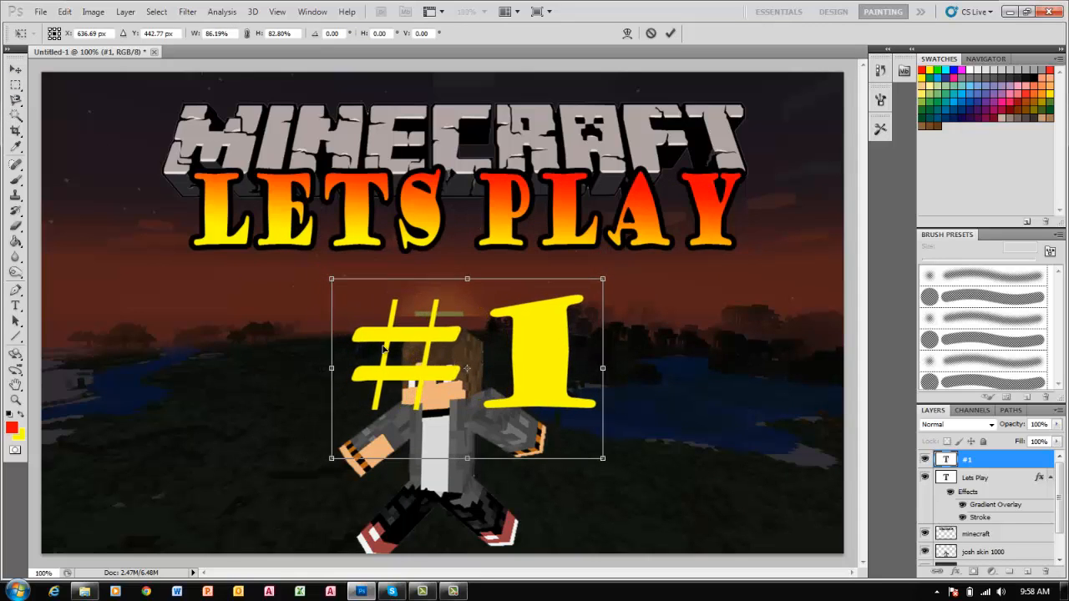
{"action": "left_click_drag", "start_coordinate": [468, 369], "coordinate": [444, 334]}
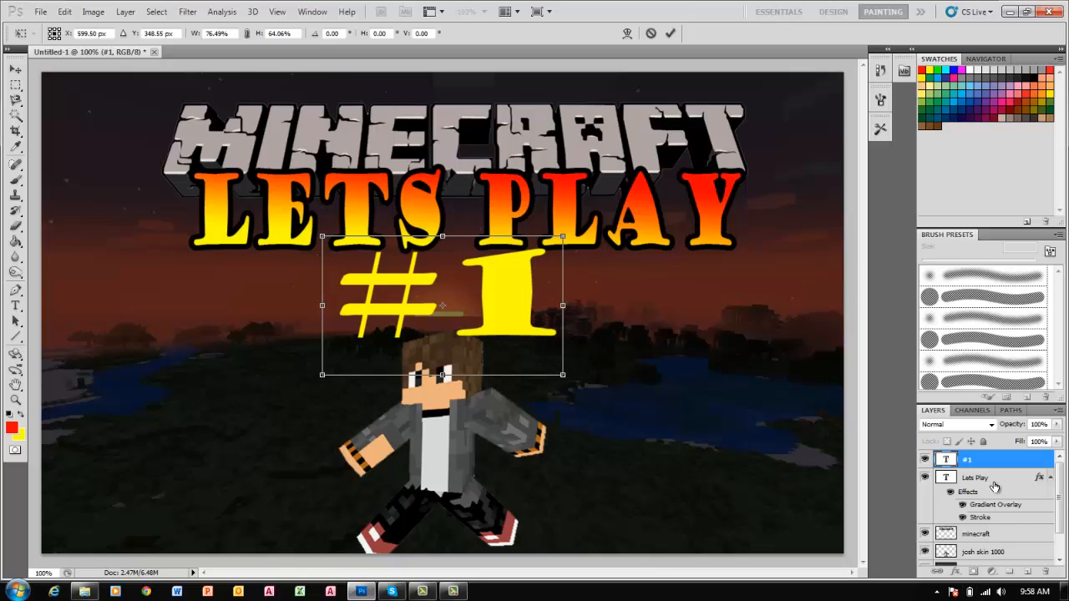
{"action": "mouse_move", "coordinate": [967, 588]}
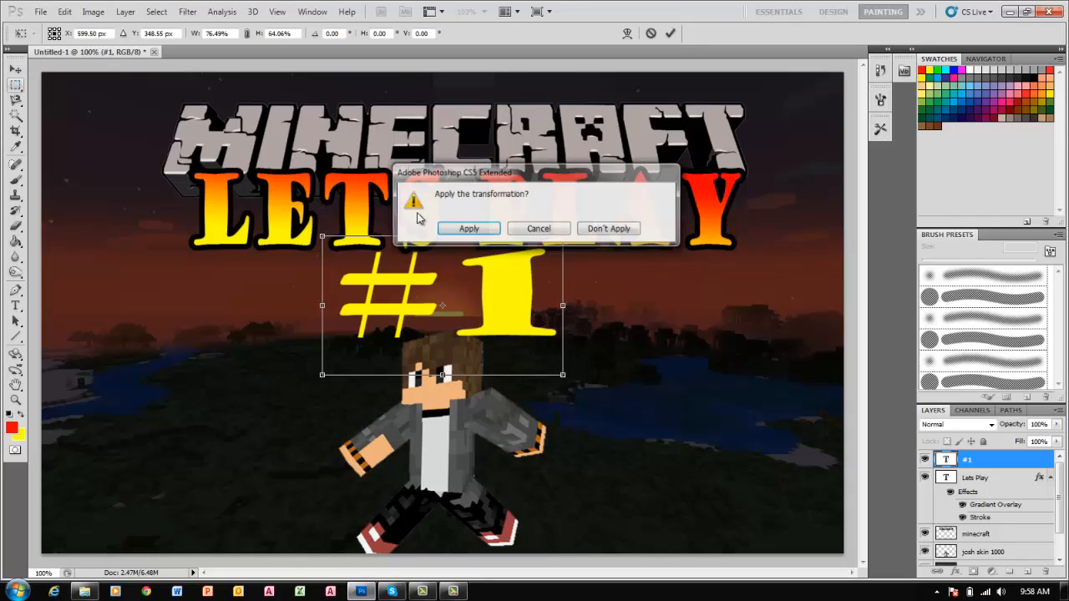
{"action": "left_click", "coordinate": [468, 228]}
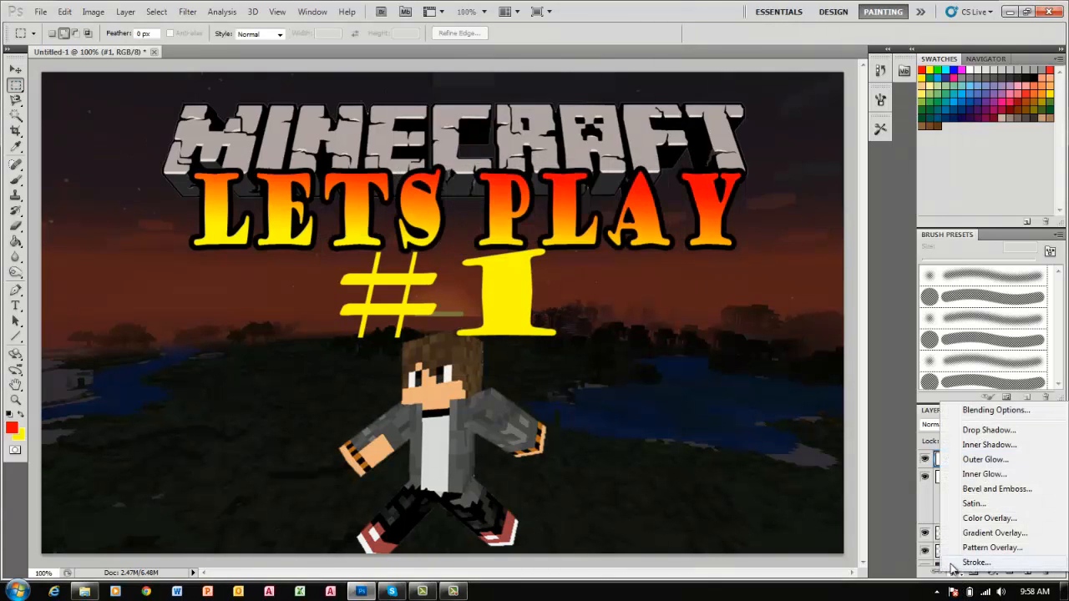
- Give the #1 text a Stroke layer style in orange
{"action": "left_click", "coordinate": [975, 561]}
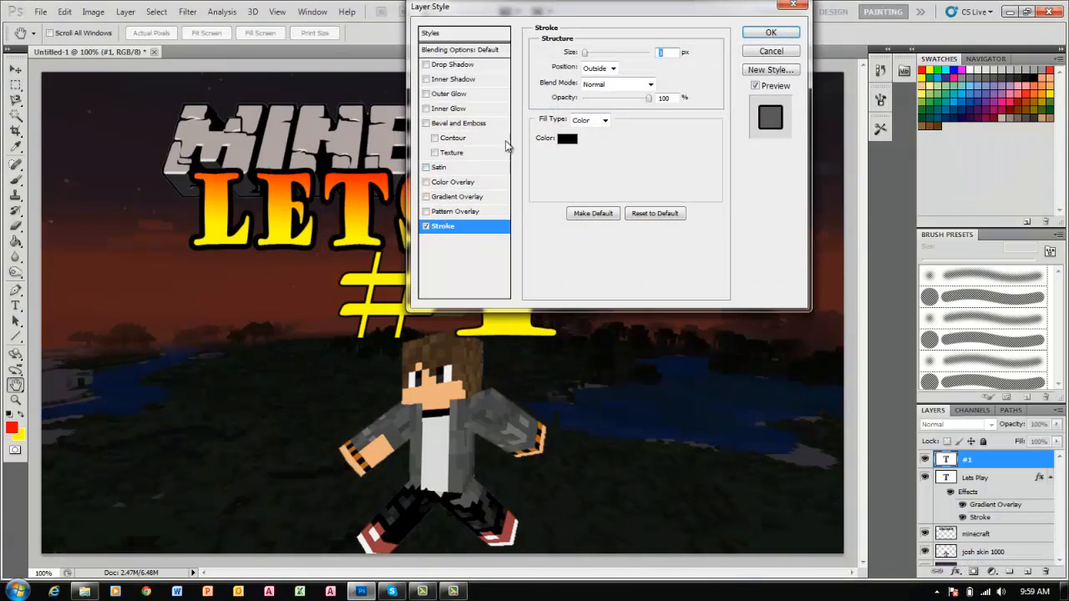
{"action": "left_click", "coordinate": [568, 137]}
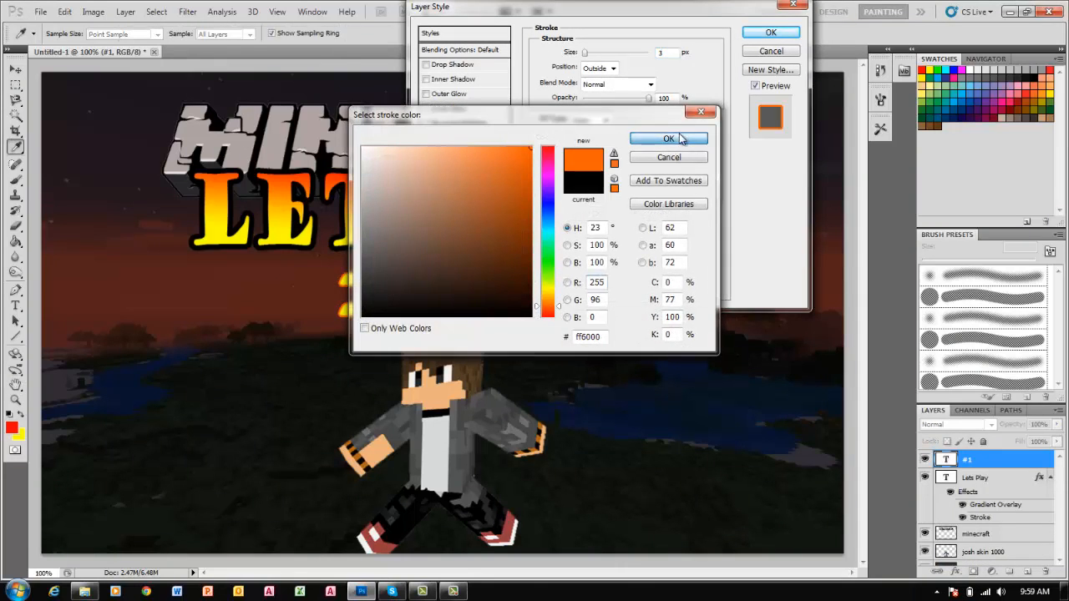
{"action": "left_click", "coordinate": [668, 139]}
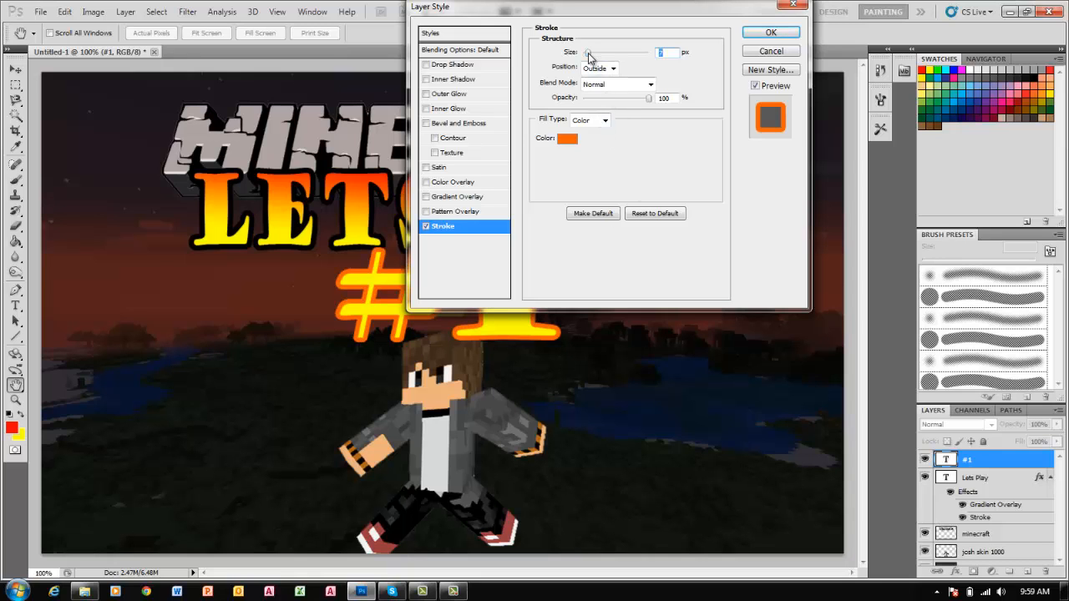
{"action": "left_click", "coordinate": [770, 32]}
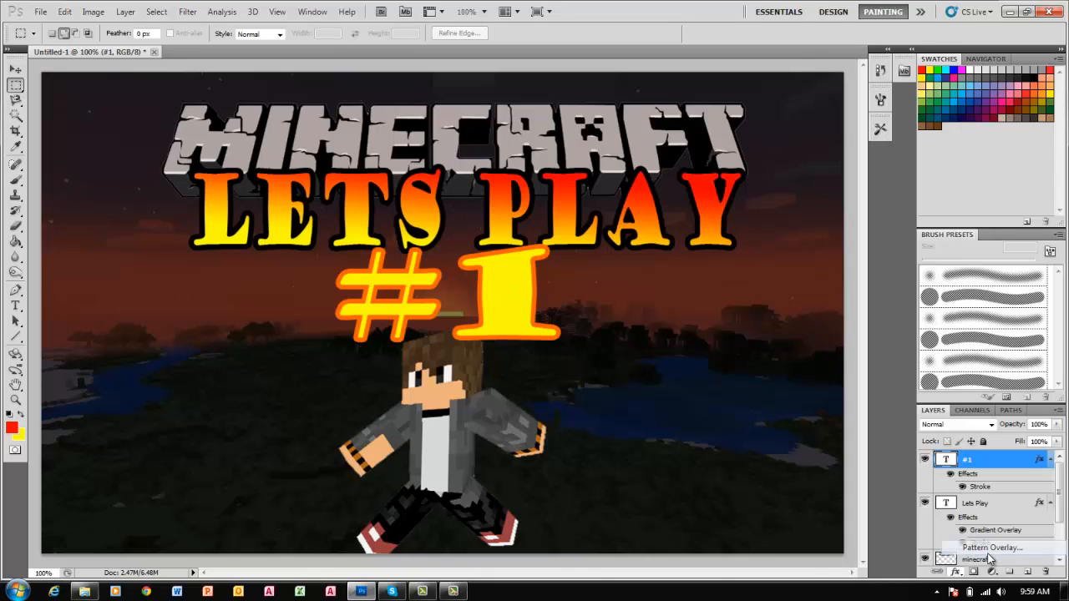
- Replace the #1 text's Pattern Overlay with a Gradient Overlay fill and apply it
{"action": "double_click", "coordinate": [992, 548]}
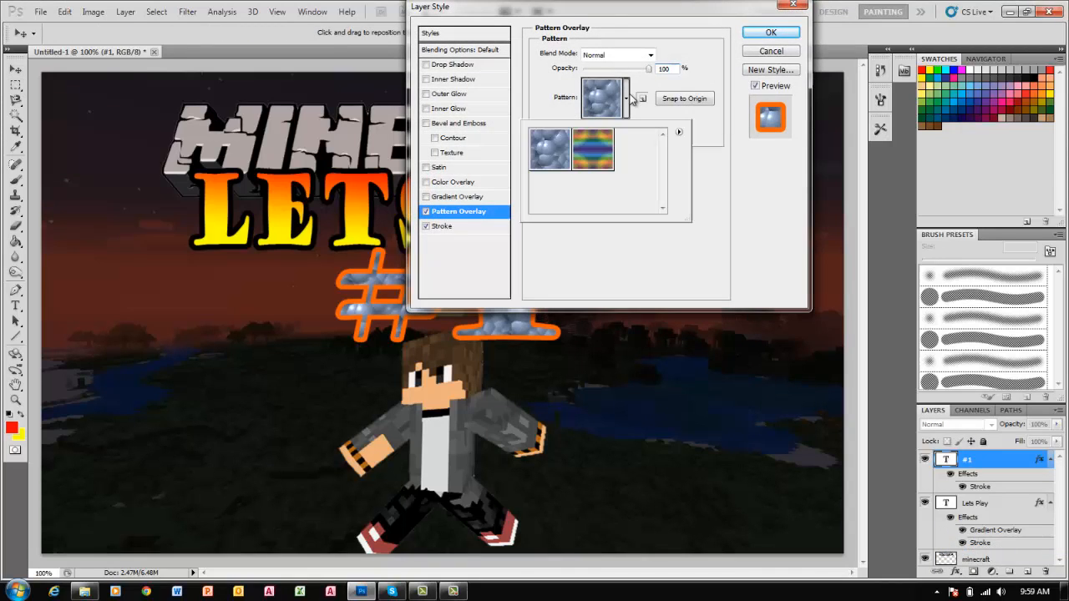
{"action": "left_click", "coordinate": [593, 149]}
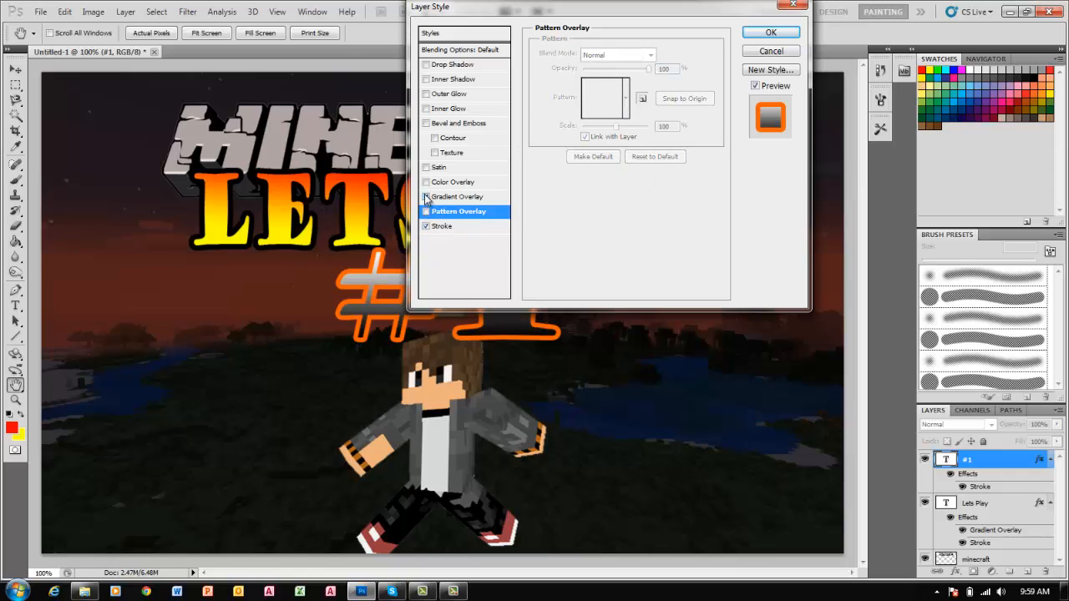
{"action": "left_click", "coordinate": [426, 197]}
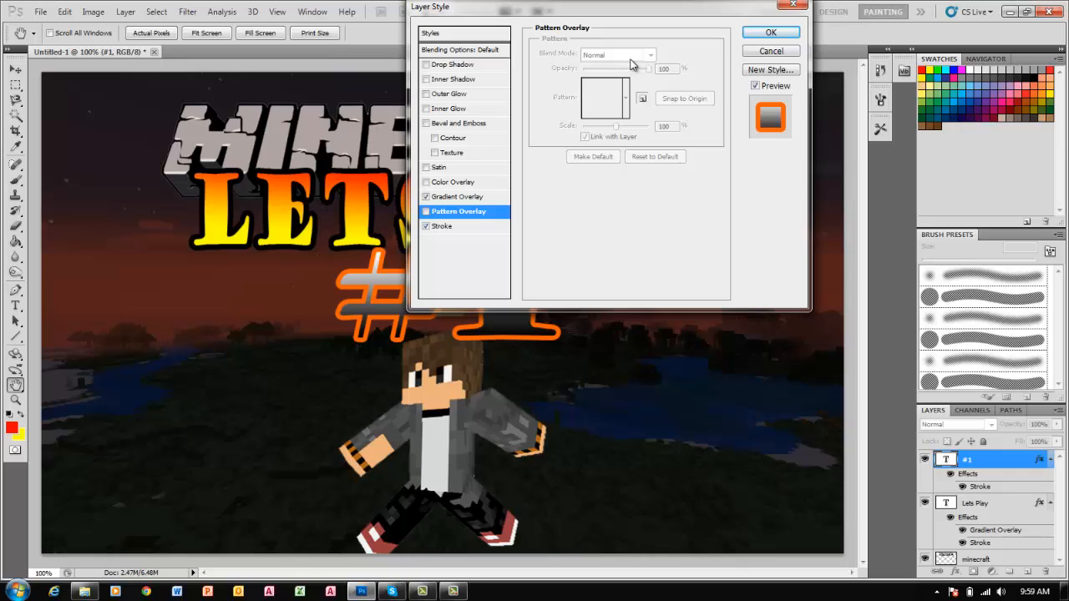
{"action": "mouse_move", "coordinate": [494, 184]}
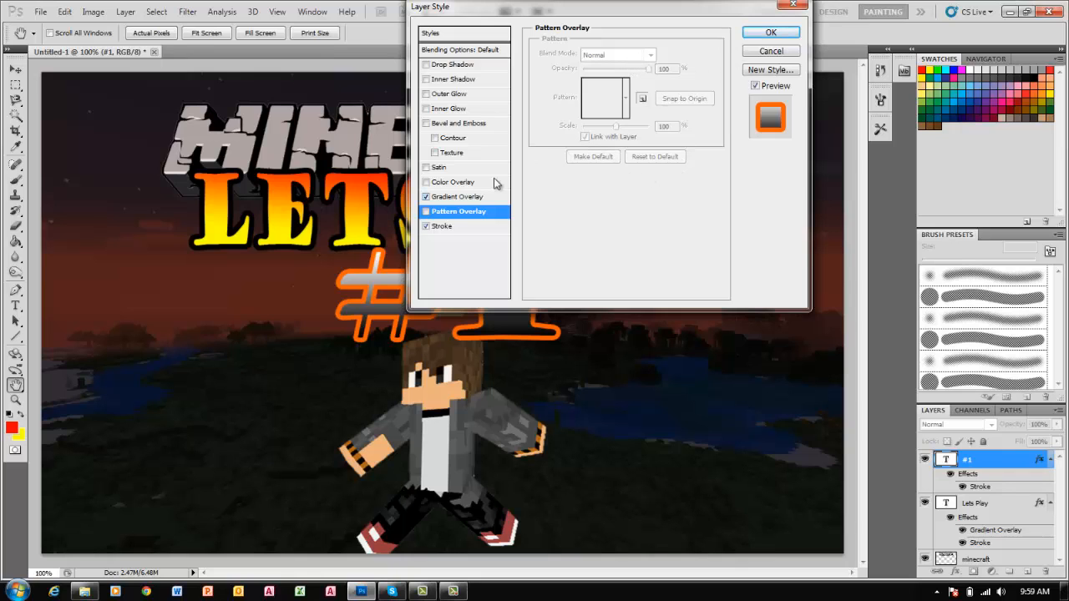
{"action": "left_click", "coordinate": [768, 32]}
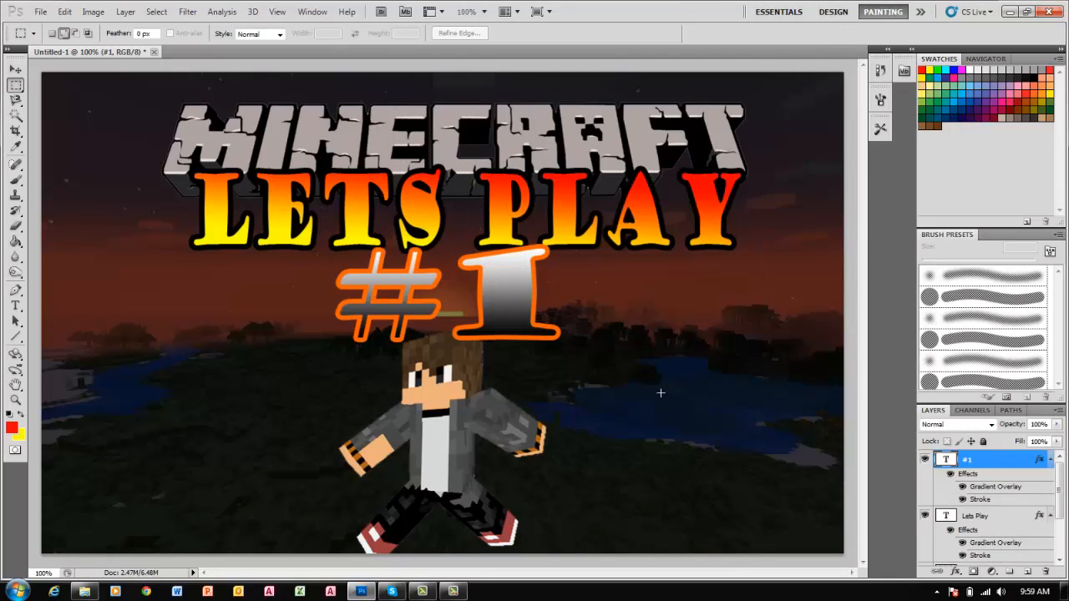
{"action": "mouse_move", "coordinate": [553, 377]}
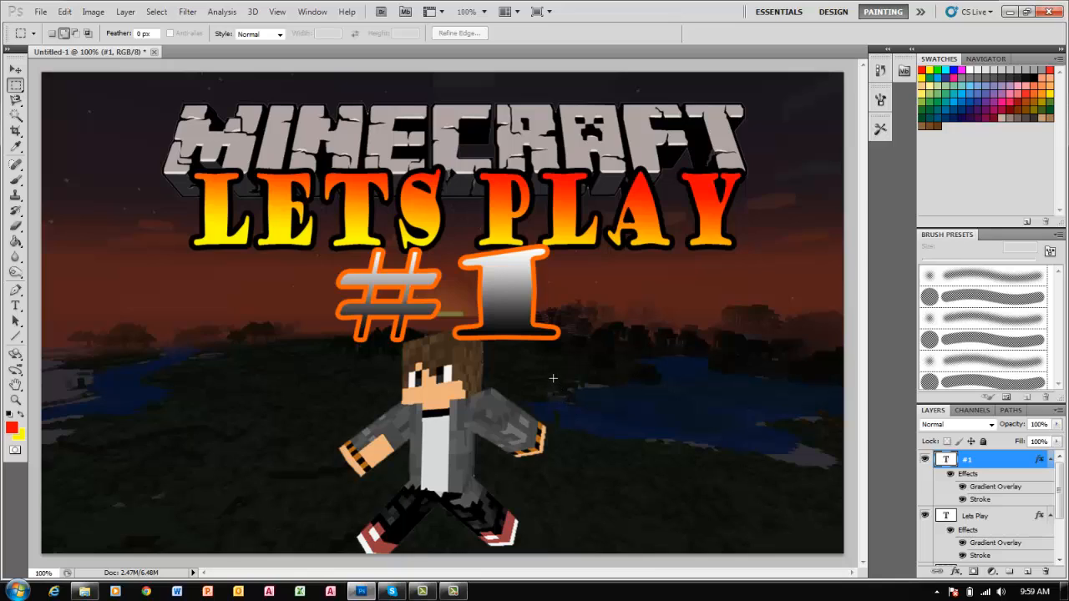